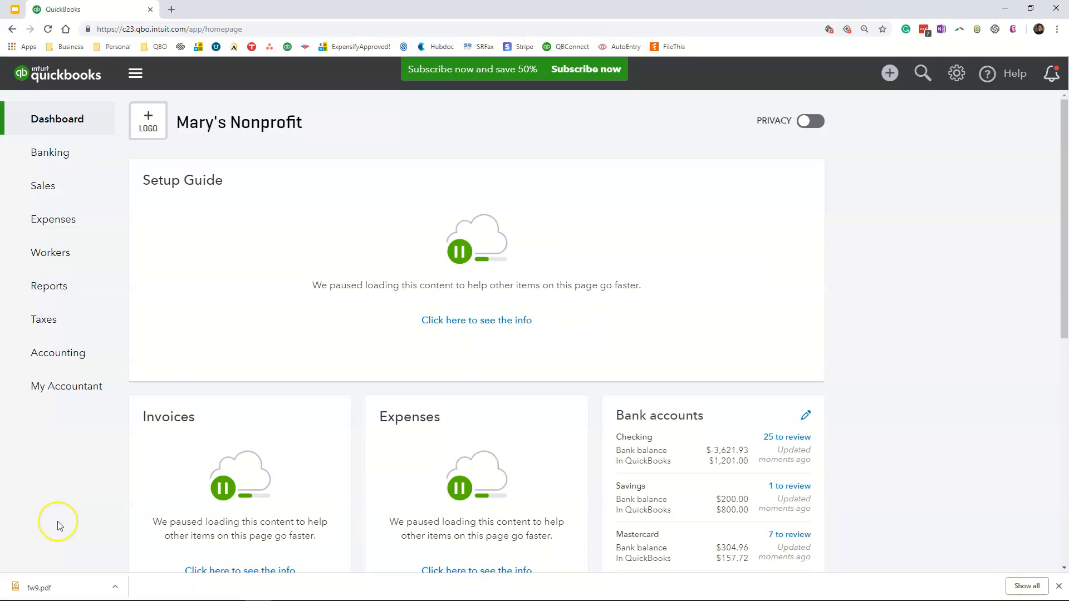
mouse_move(60, 525)
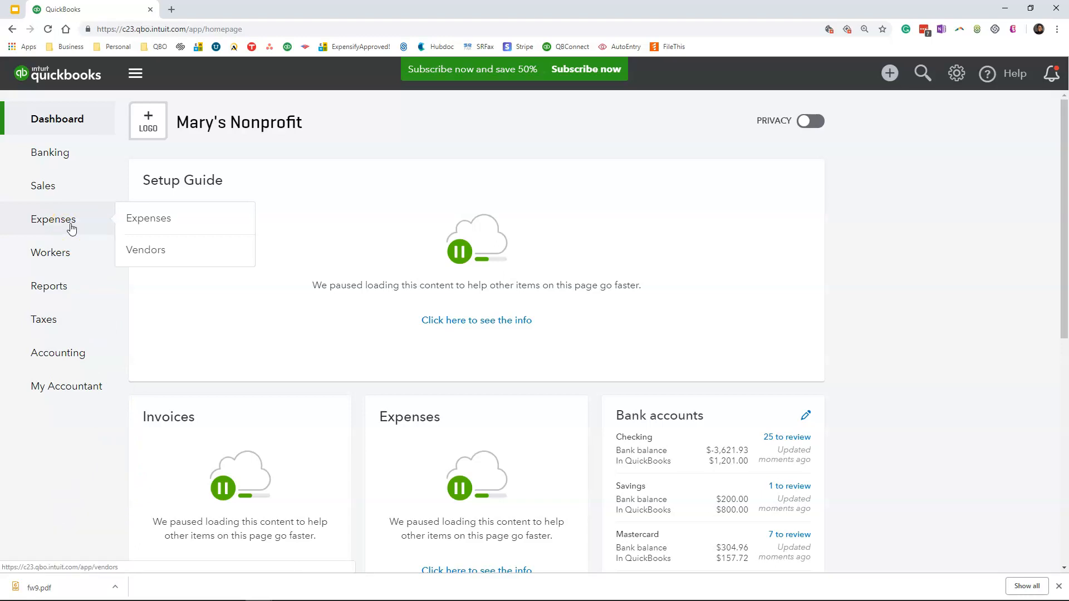
- Go to the Vendors list from the Expenses menu
click(145, 250)
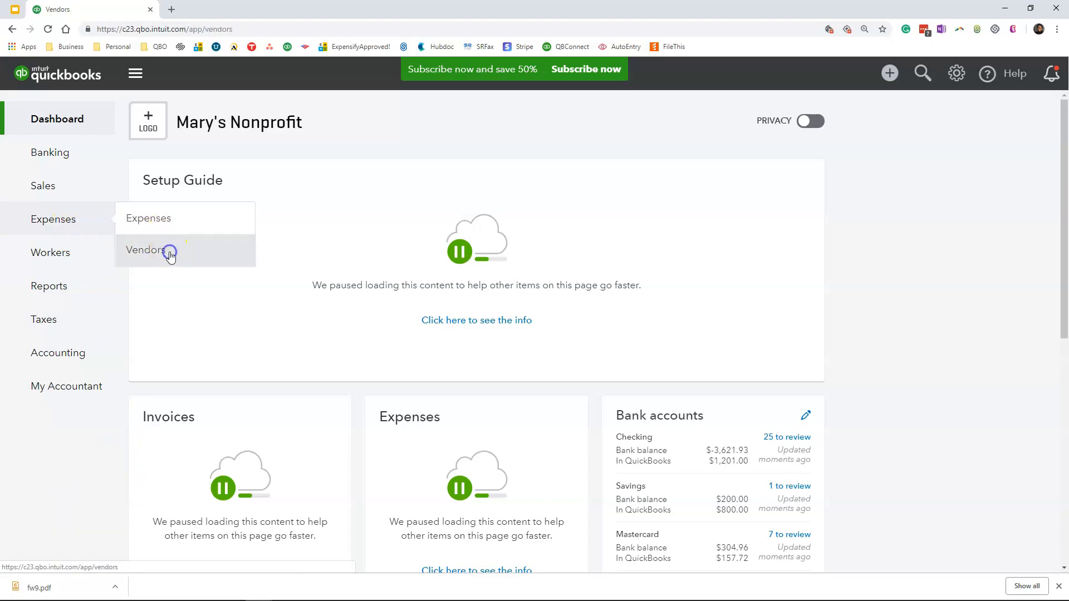
- Try the money-bar filters: open purchase orders, overdue bills, then open bills and overdue again
click(144, 250)
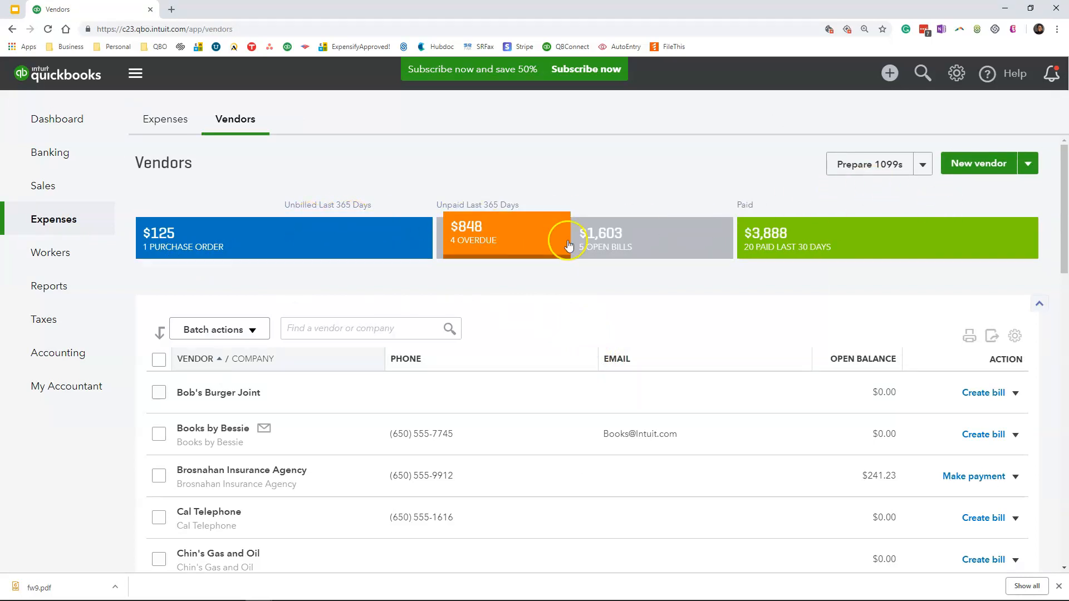
mouse_move(512, 244)
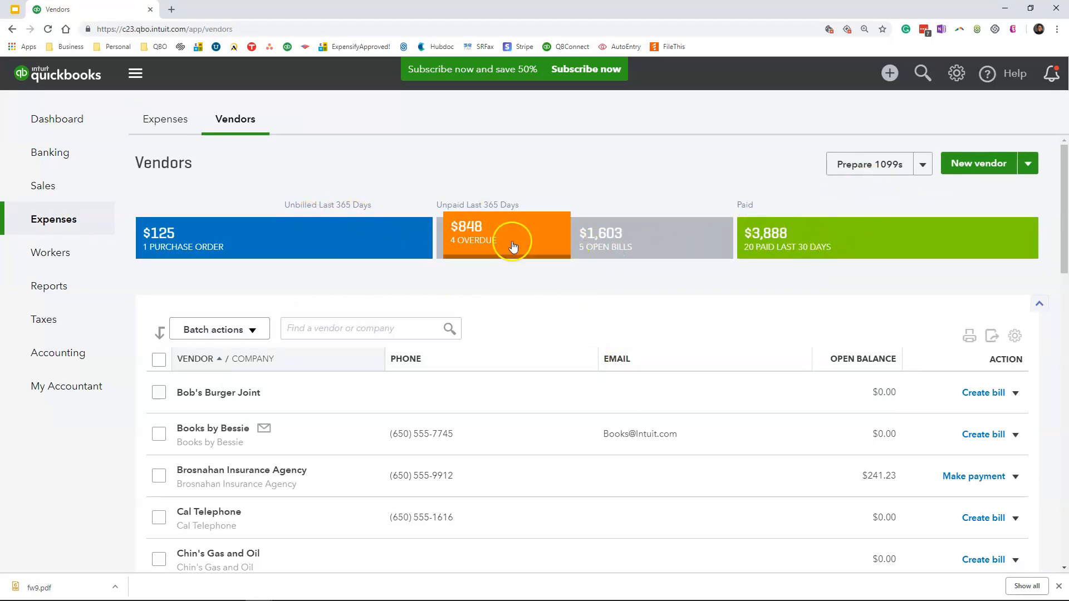
mouse_move(928, 245)
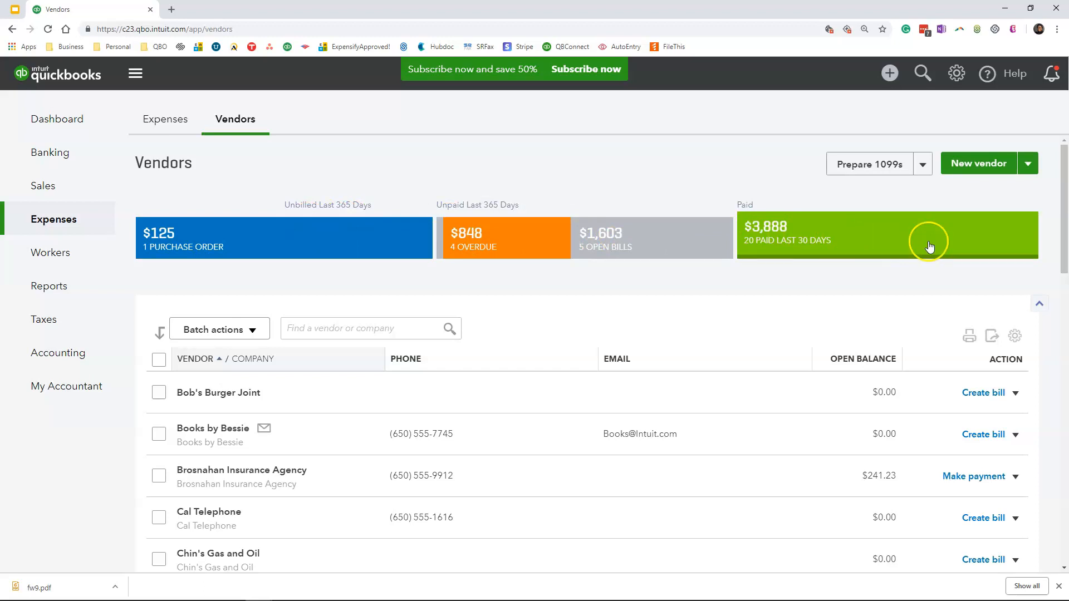
mouse_move(296, 253)
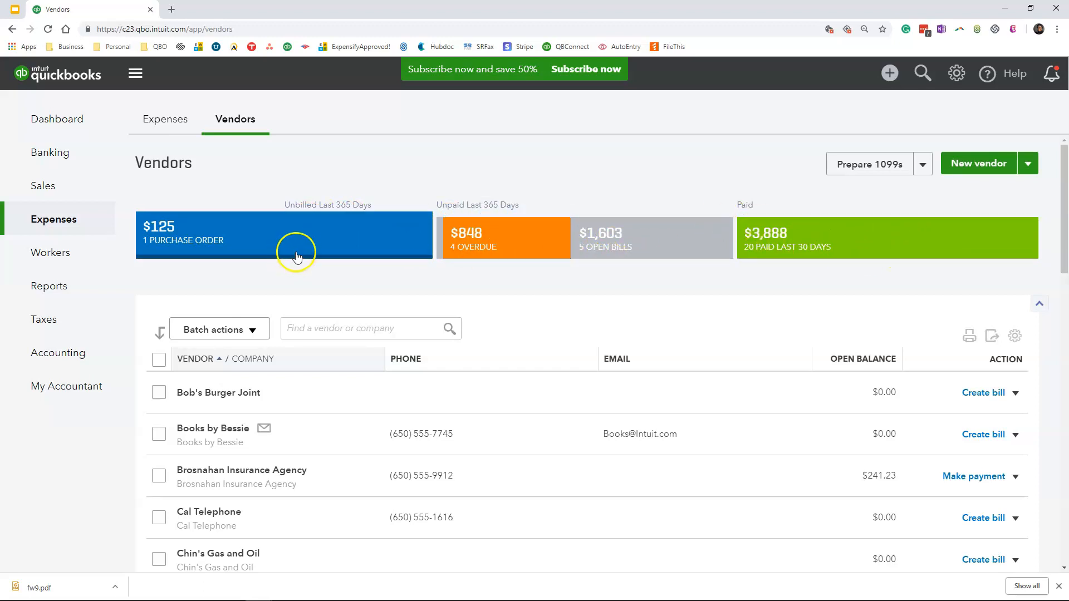
click(283, 234)
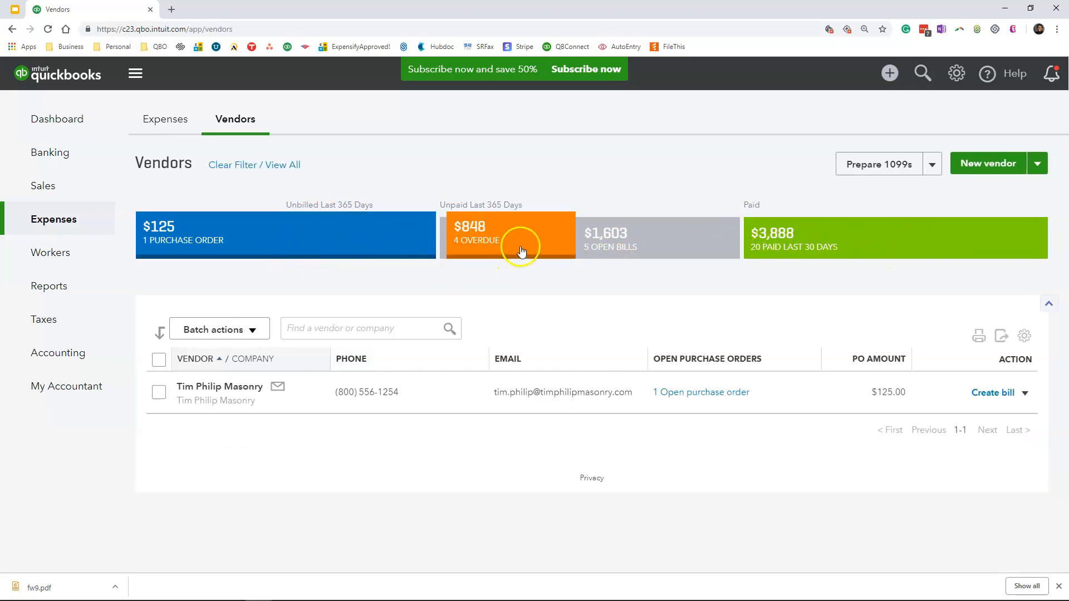
click(605, 239)
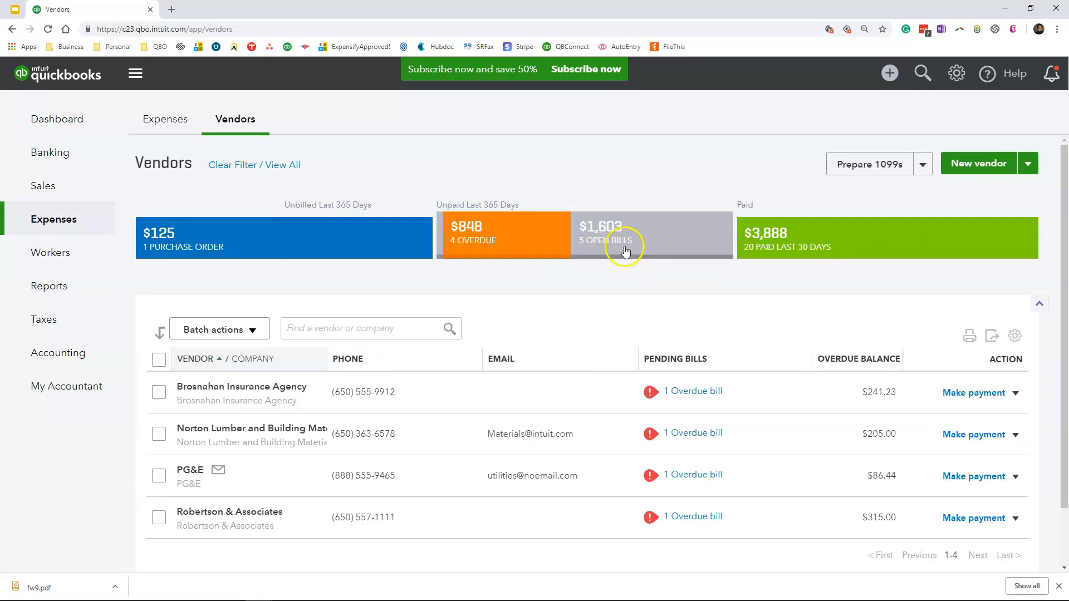
click(605, 235)
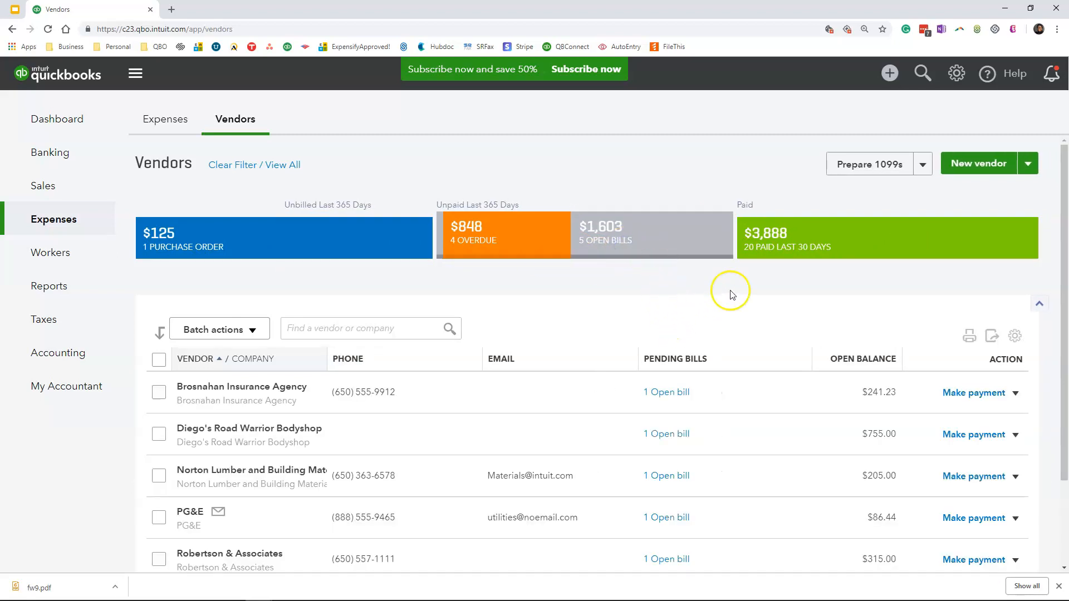
mouse_move(782, 251)
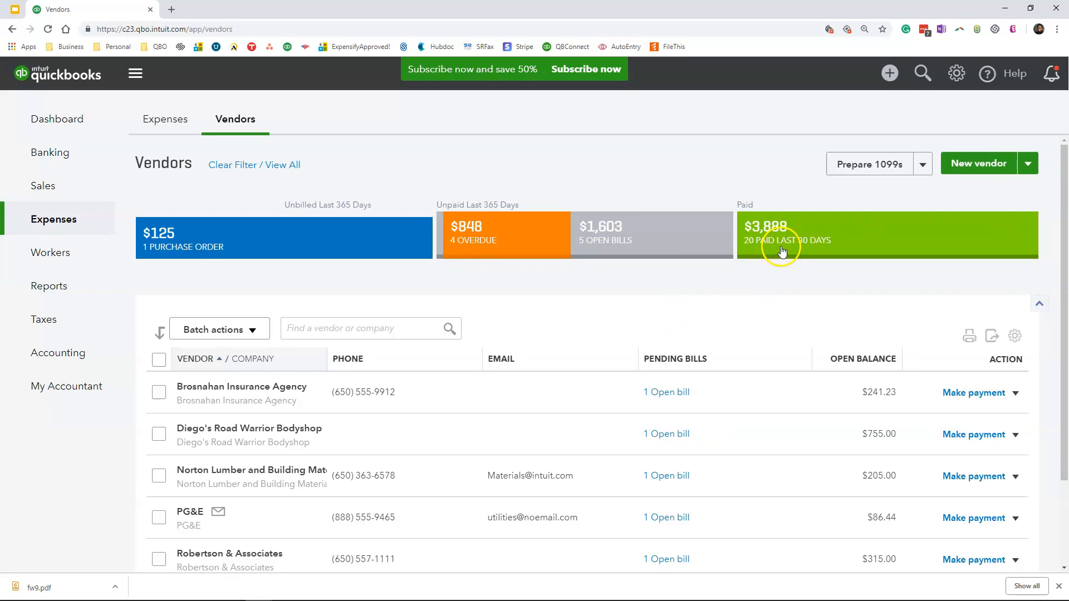
mouse_move(527, 247)
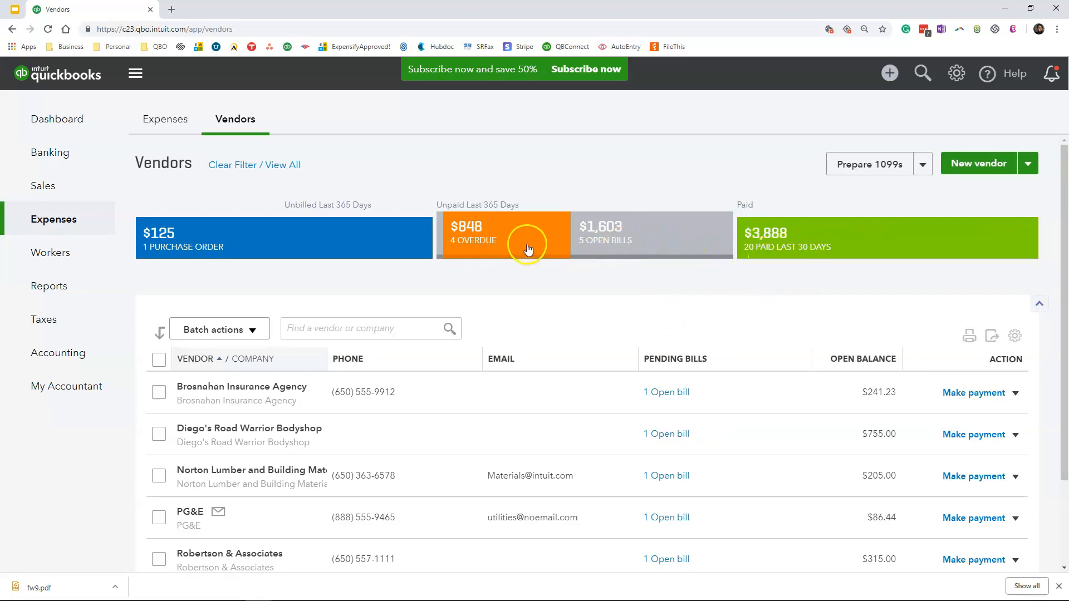
click(503, 237)
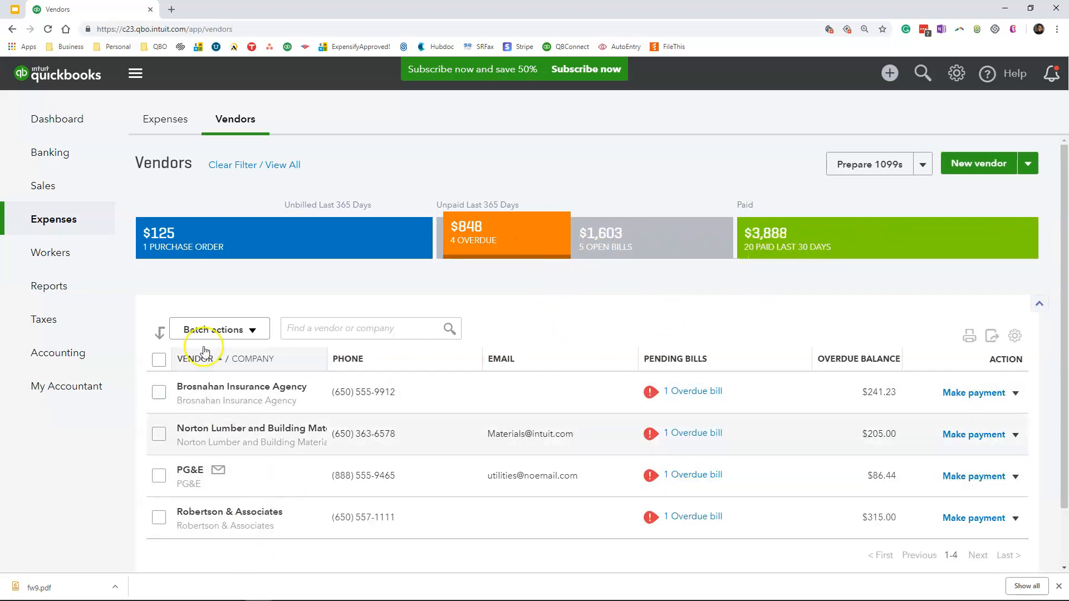
mouse_move(551, 300)
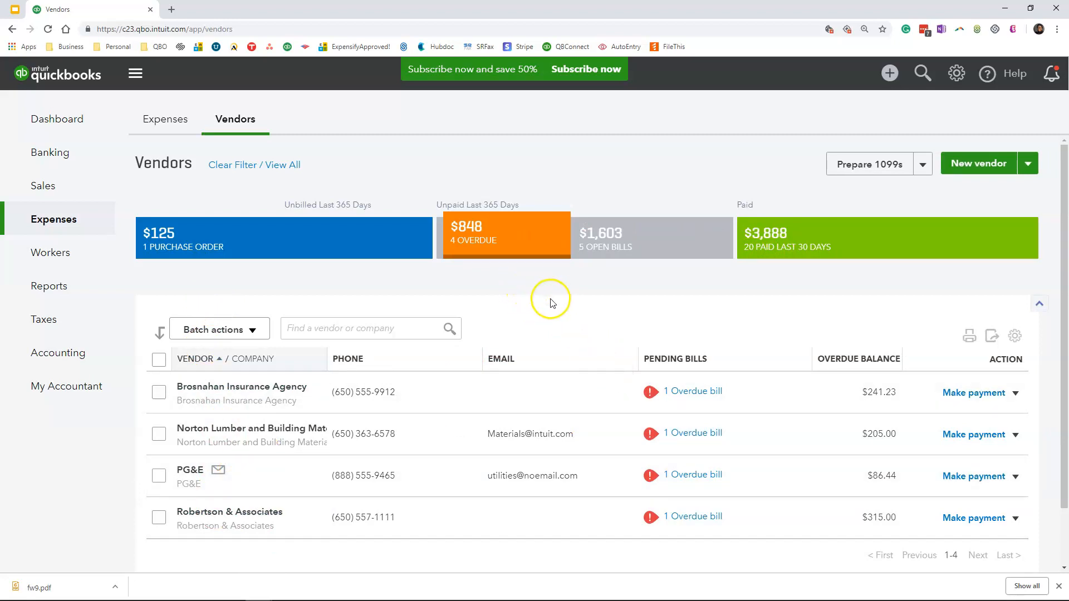
mouse_move(552, 304)
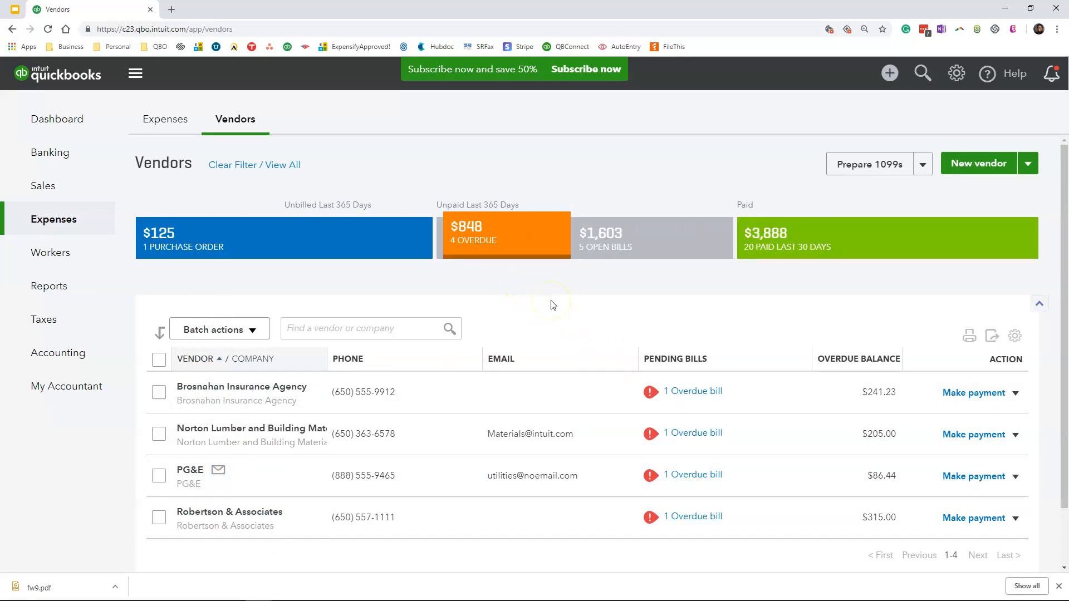
- Clear the filter to list all vendors, then refilter to the four vendors with overdue bills
click(254, 165)
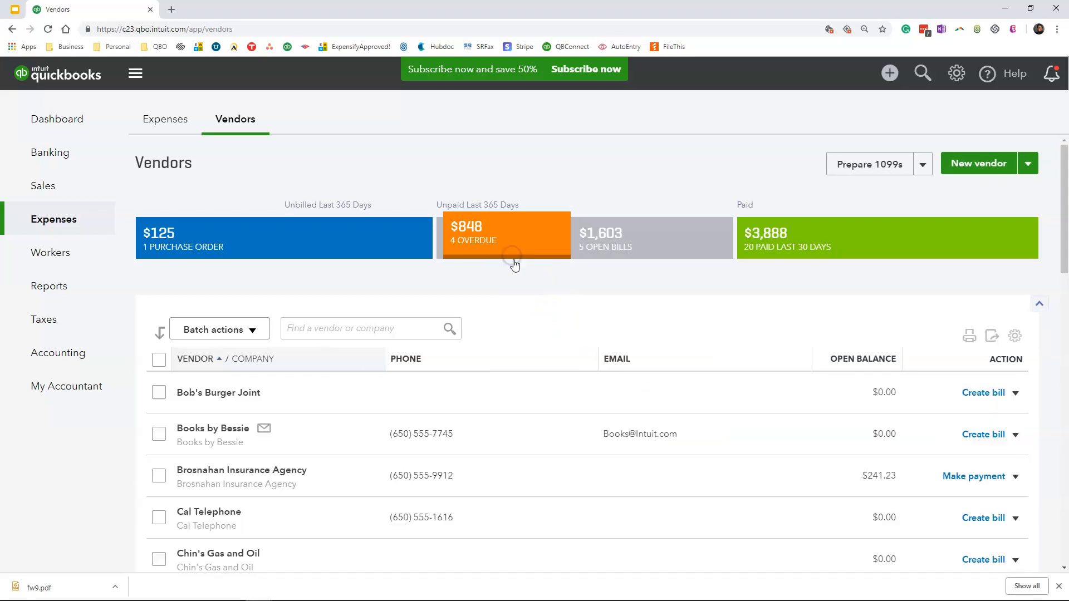
scroll(down, 3)
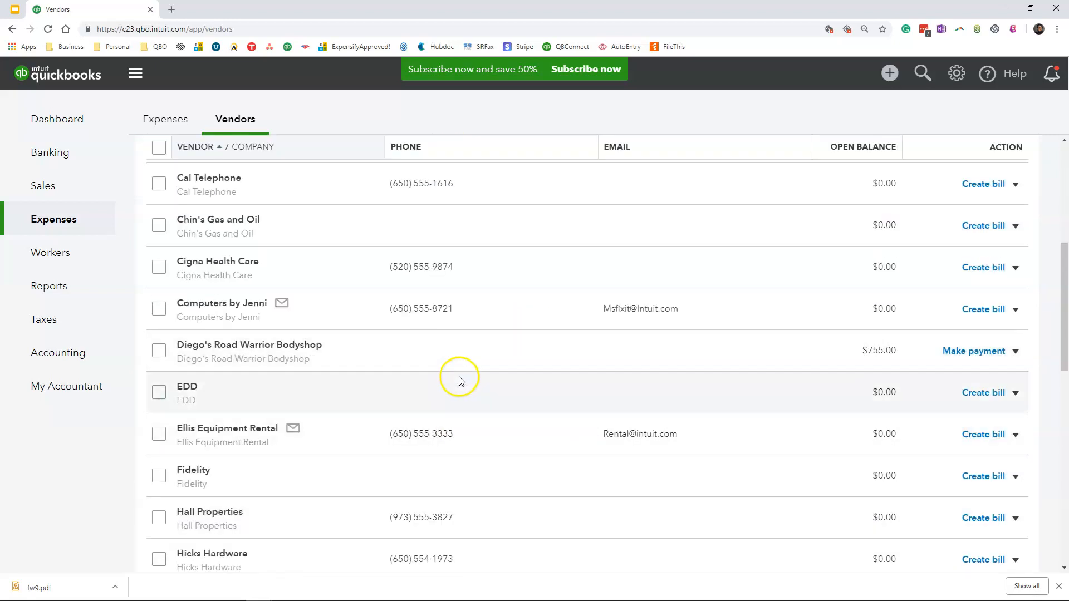
click(504, 235)
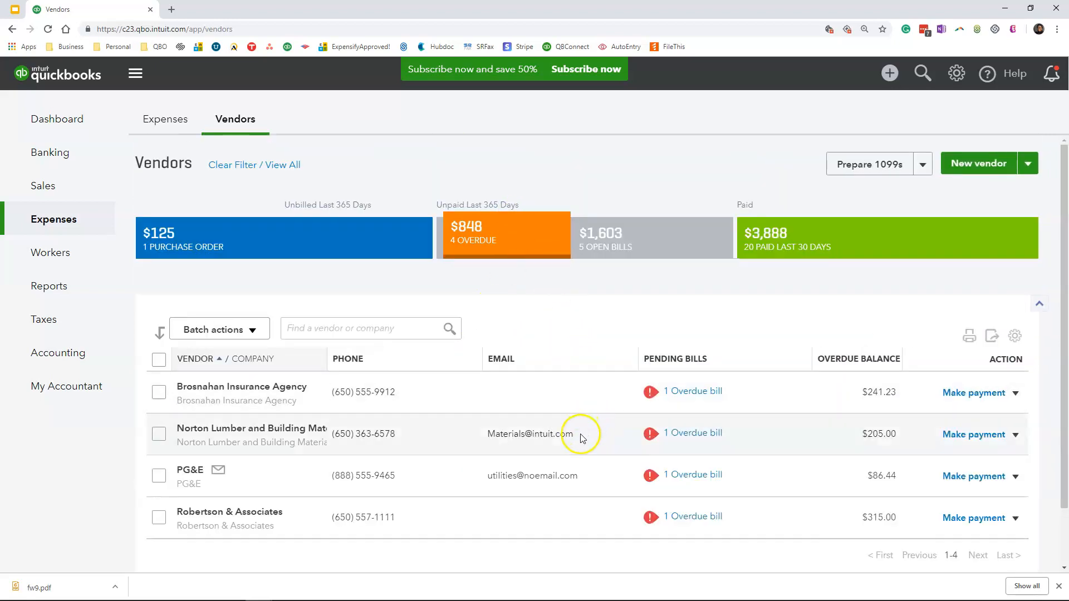
mouse_move(515, 302)
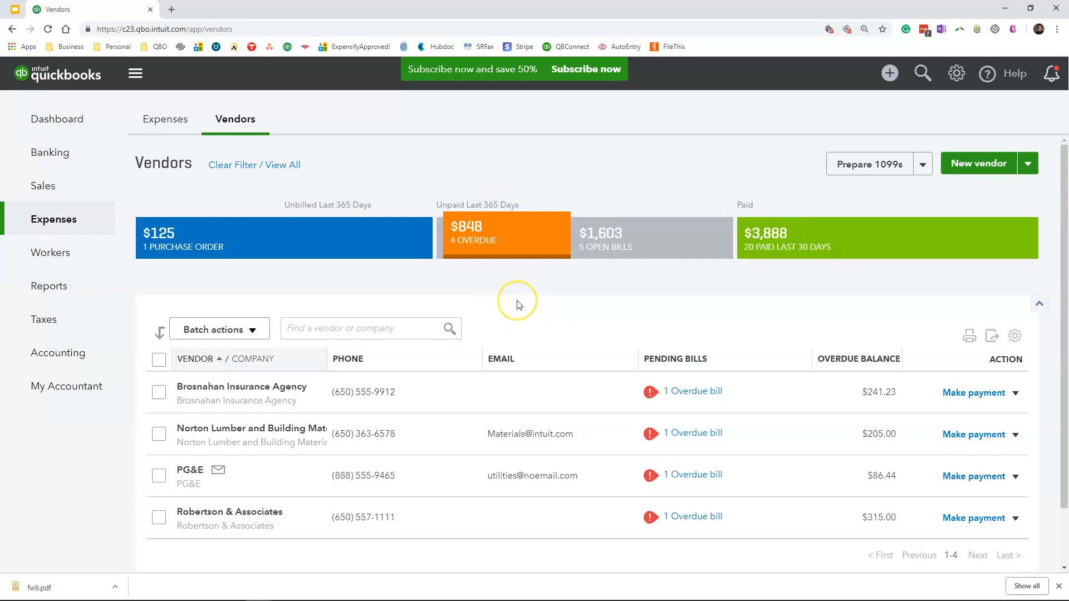
mouse_move(968, 294)
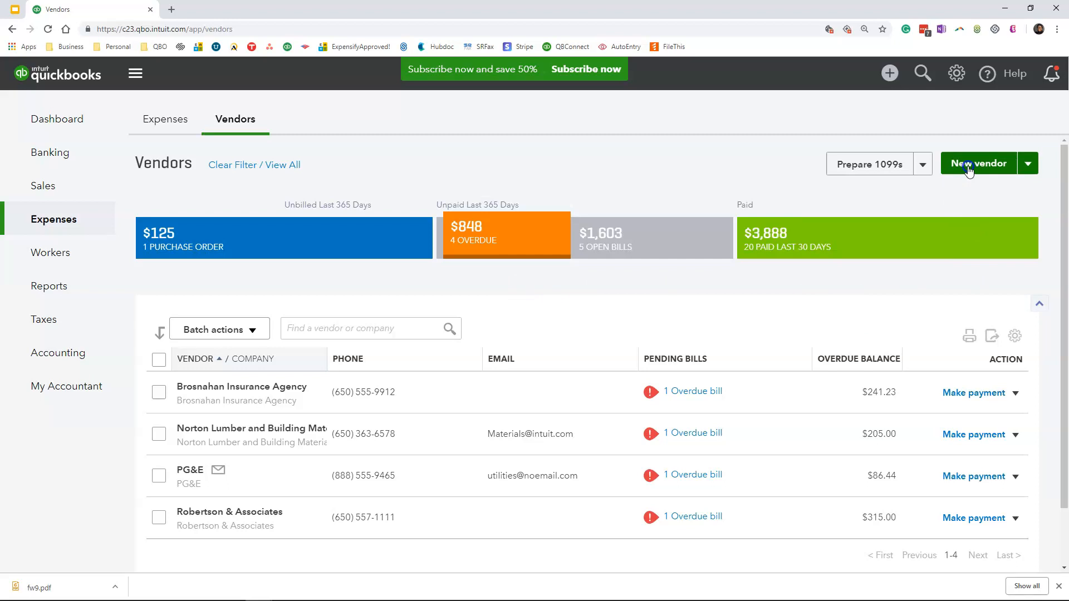
- Start a new vendor and place the cursor in the Company field of the blank form
click(978, 162)
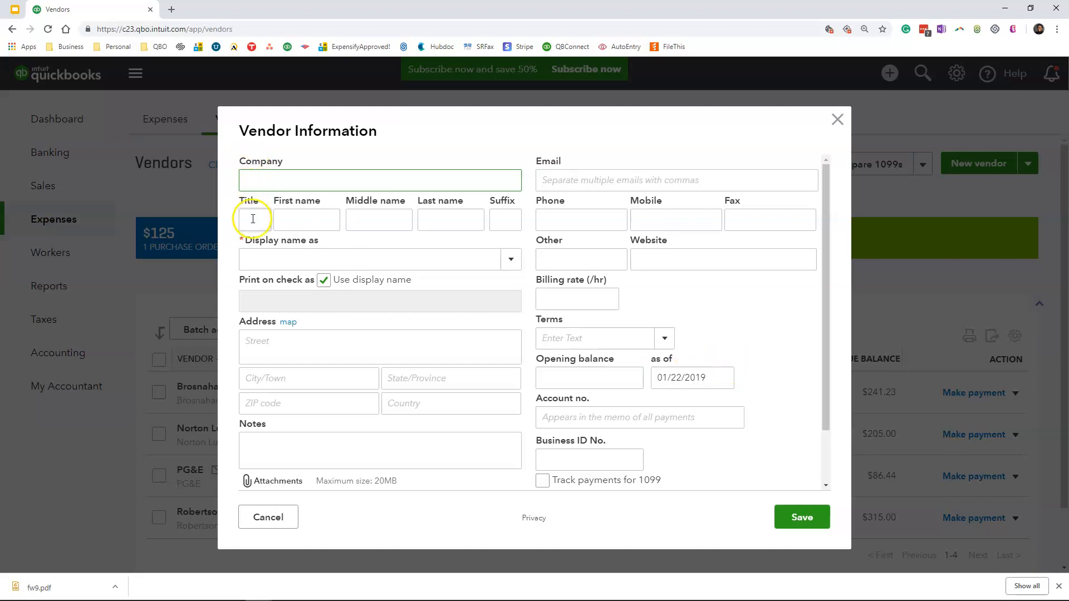
mouse_move(628, 149)
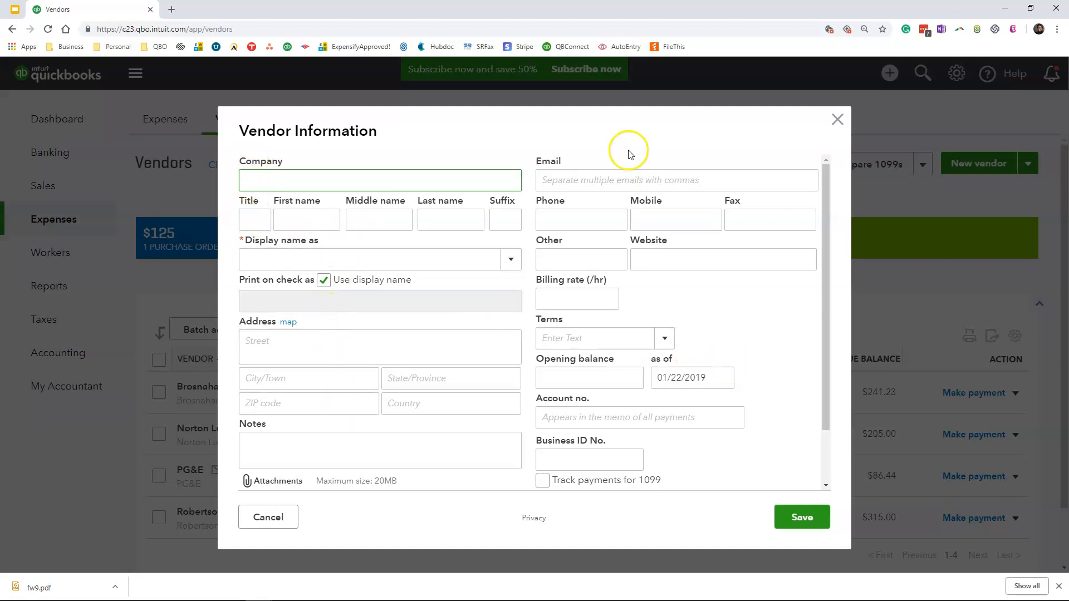
scroll(down, 3)
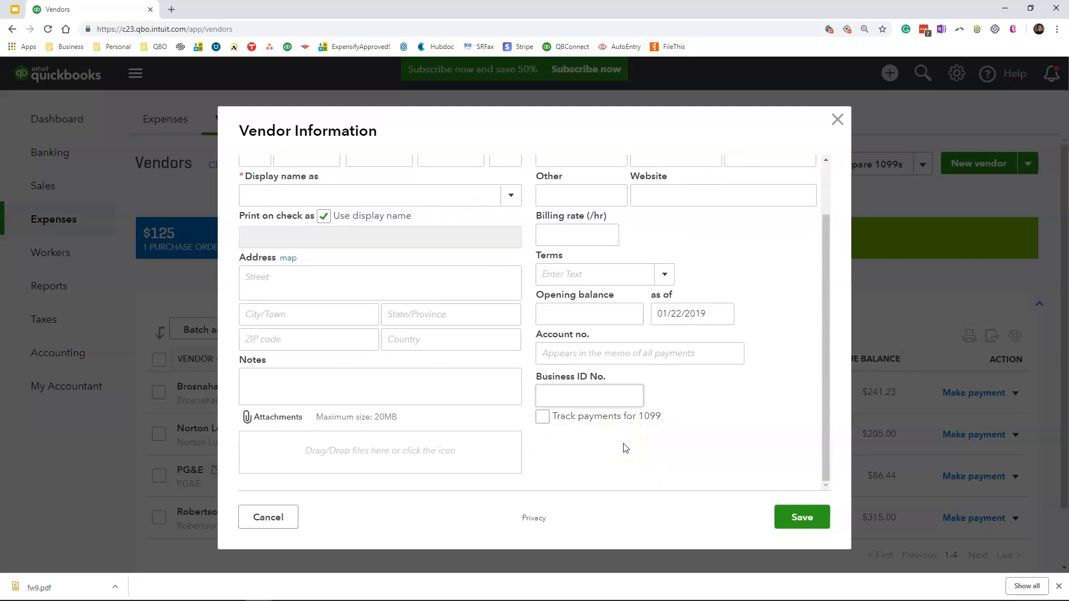
scroll(up, 3)
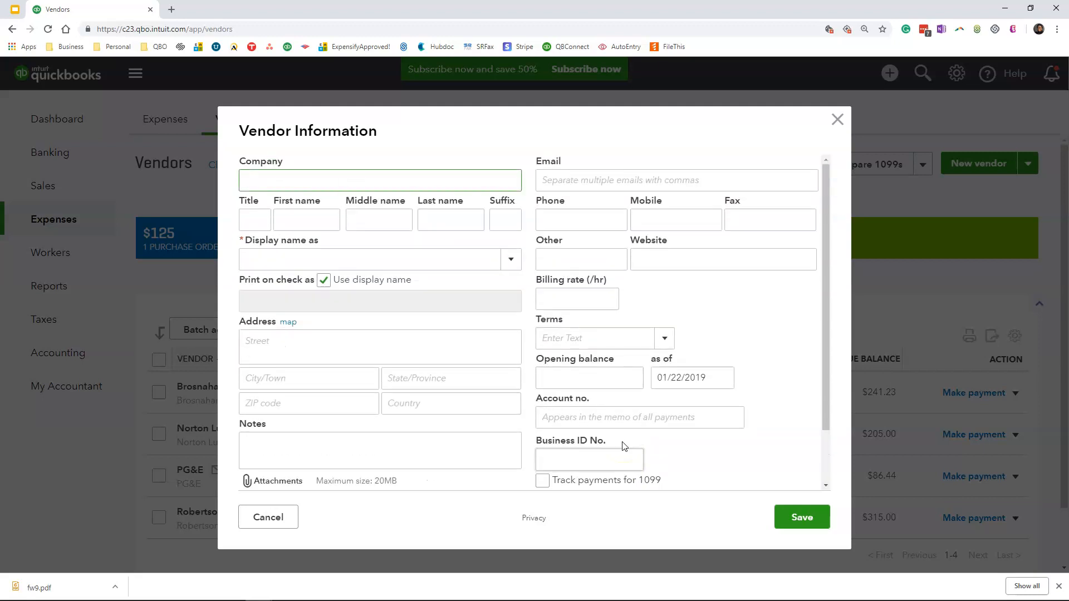
click(379, 181)
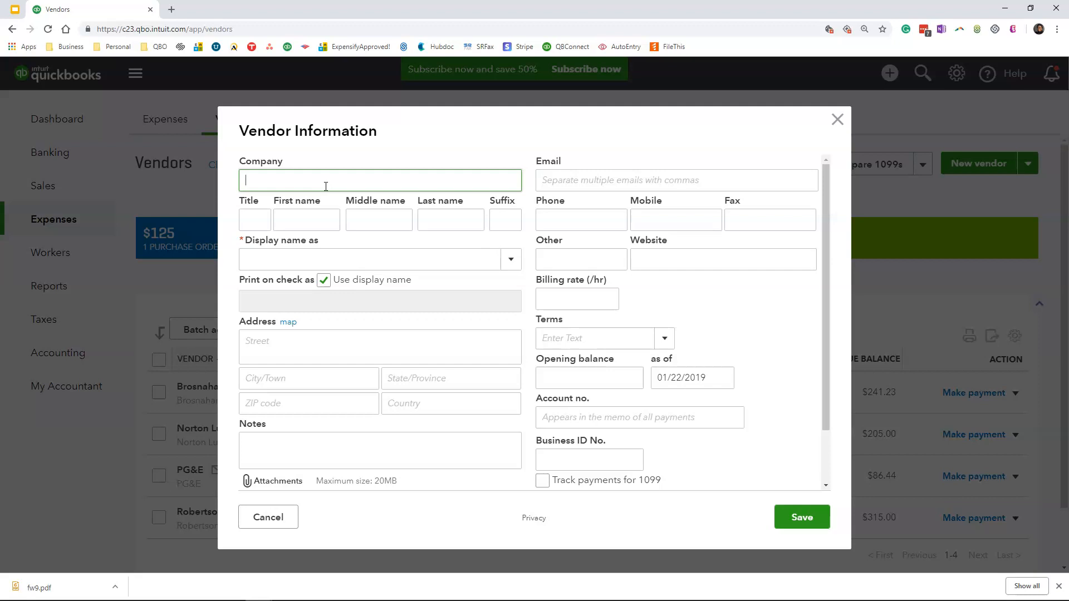
- Enter the company name Goshen Bookkeeping & Consulting
text(Goshen)
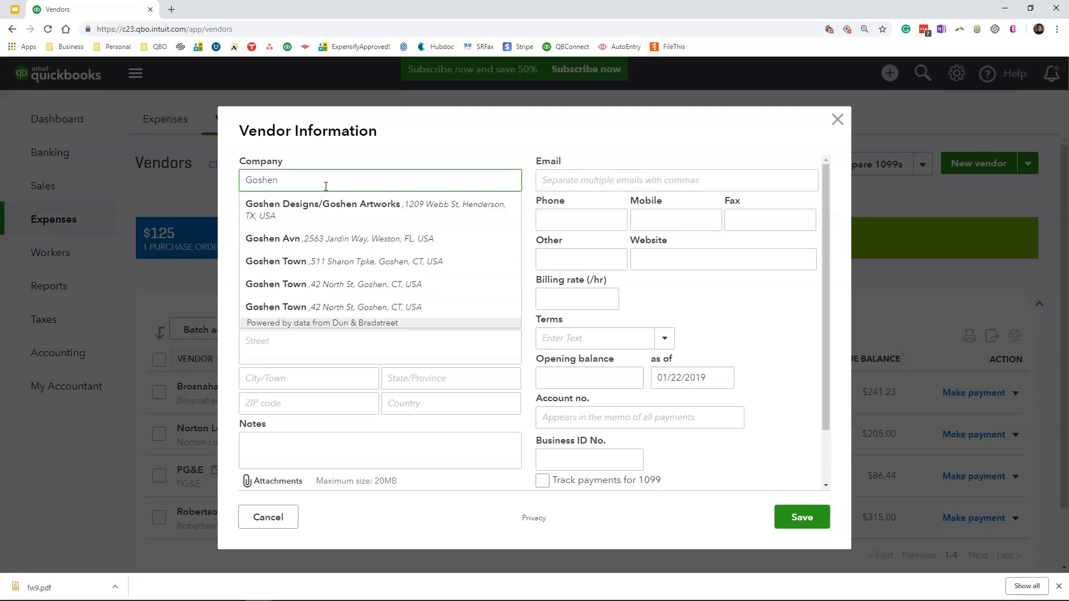
text(Bo)
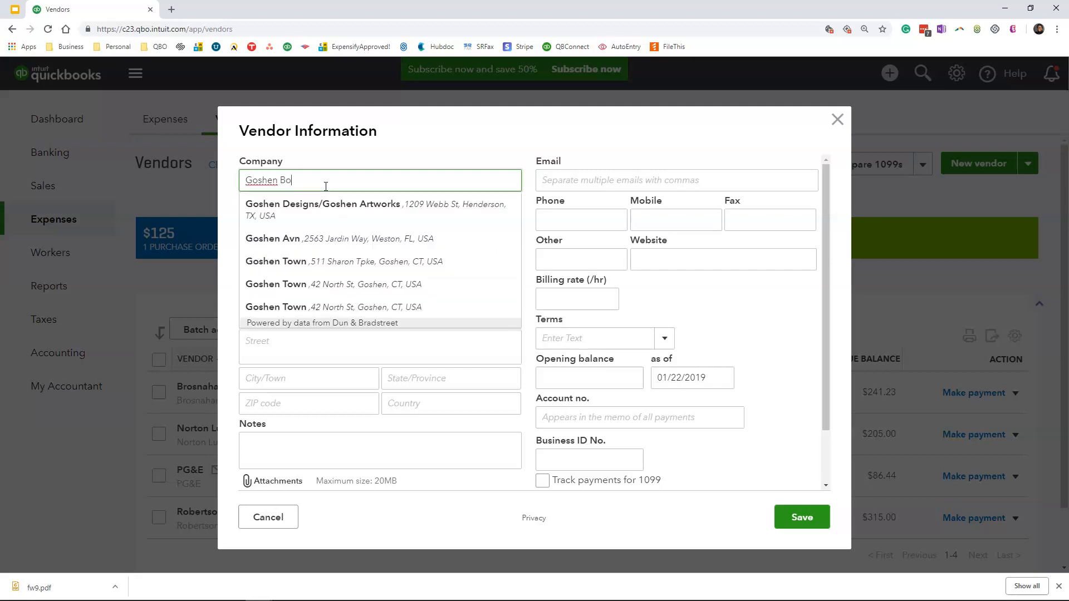
text(okkeeping)
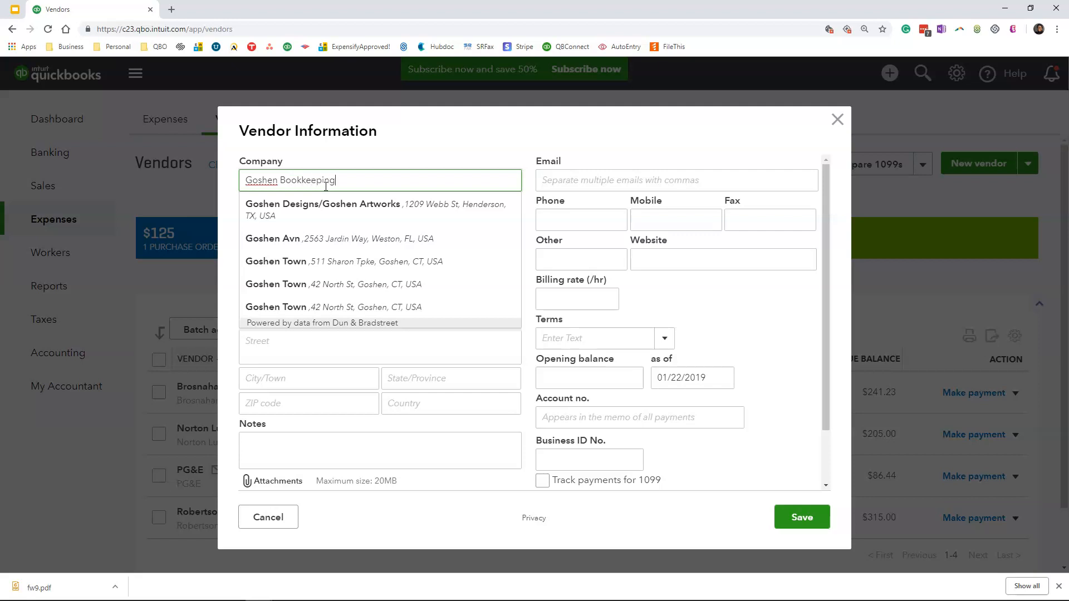
text(& Cons)
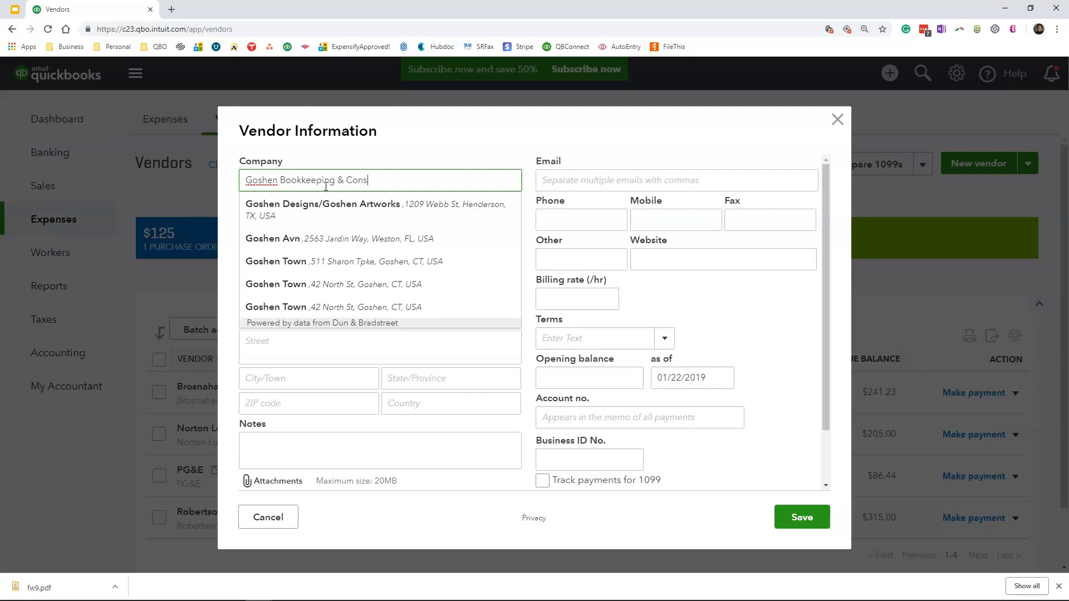
text(ulting)
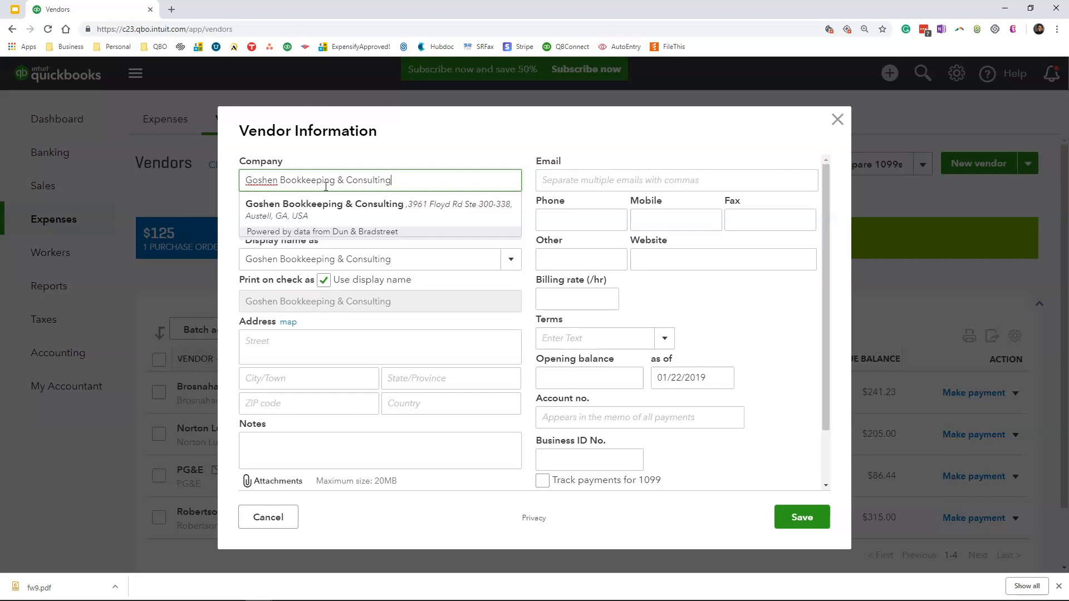
mouse_move(372, 215)
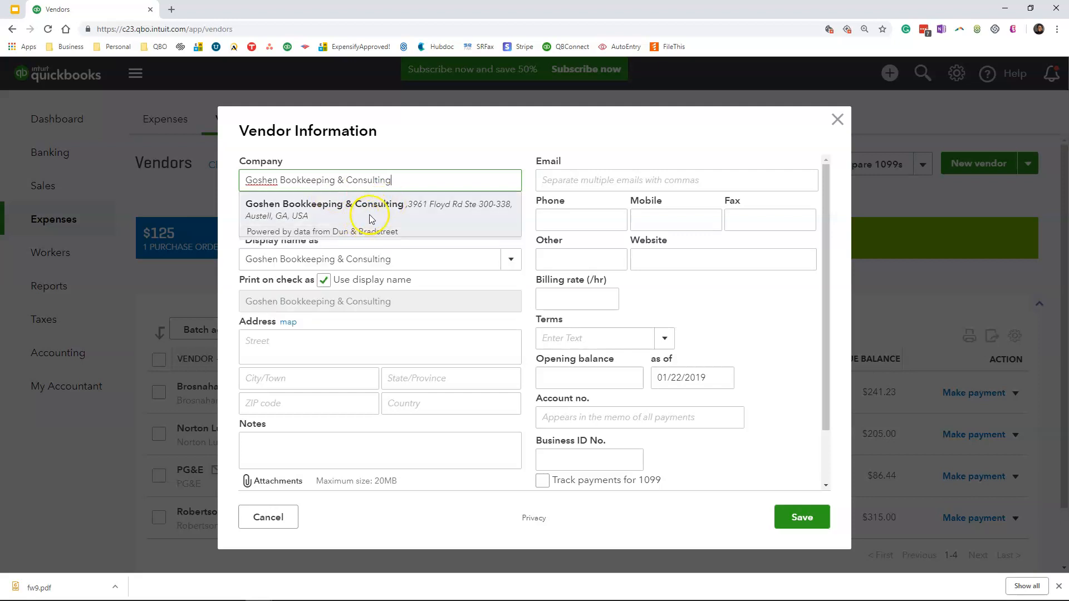
- Accept the suggested match to auto-fill the phone and Austell, GA address
click(379, 210)
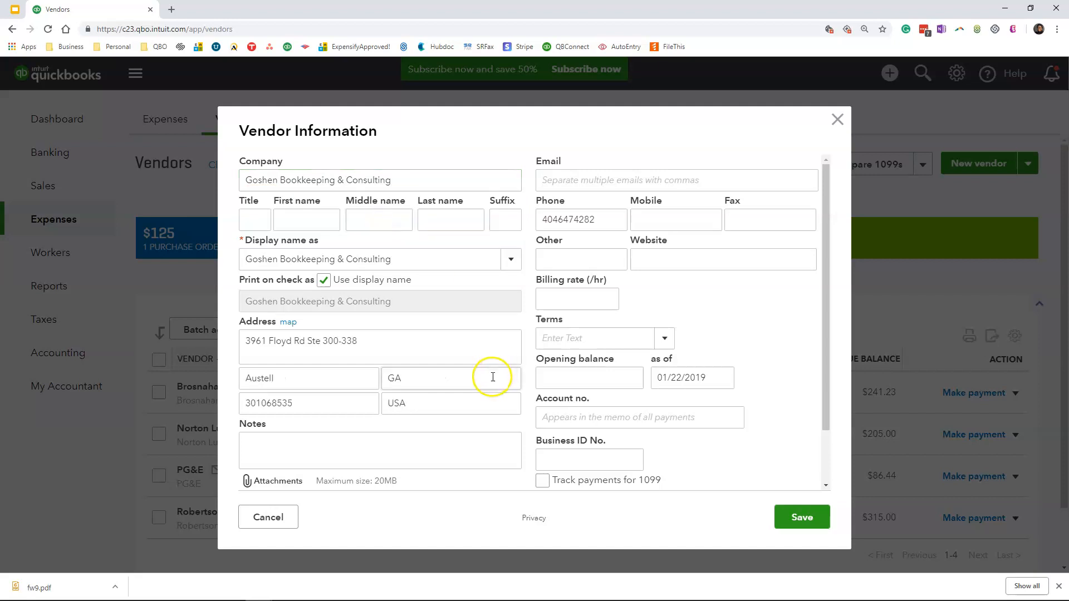
click(306, 219)
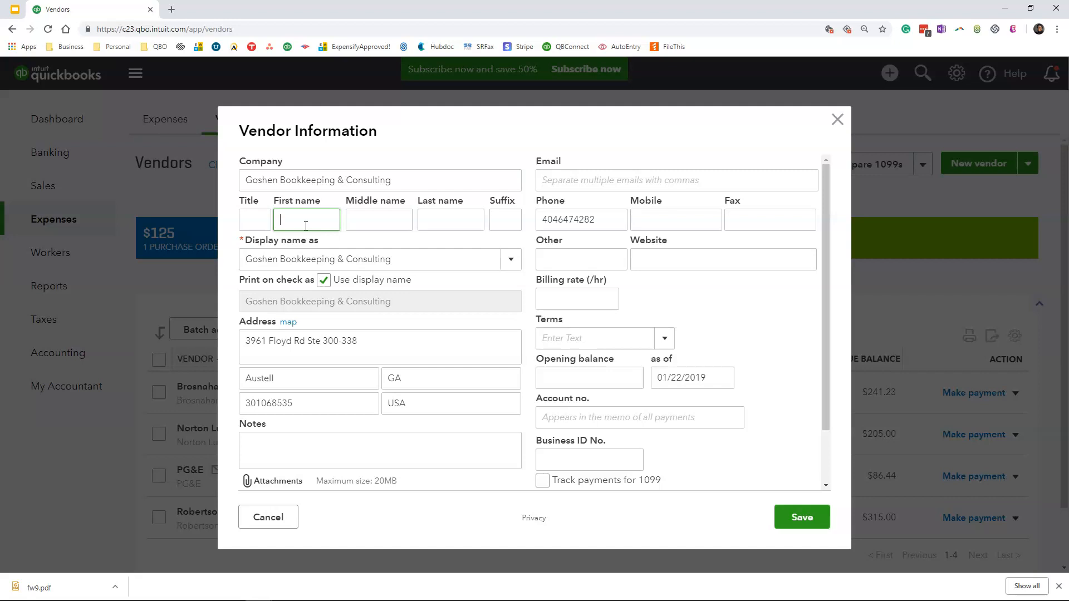
mouse_move(311, 340)
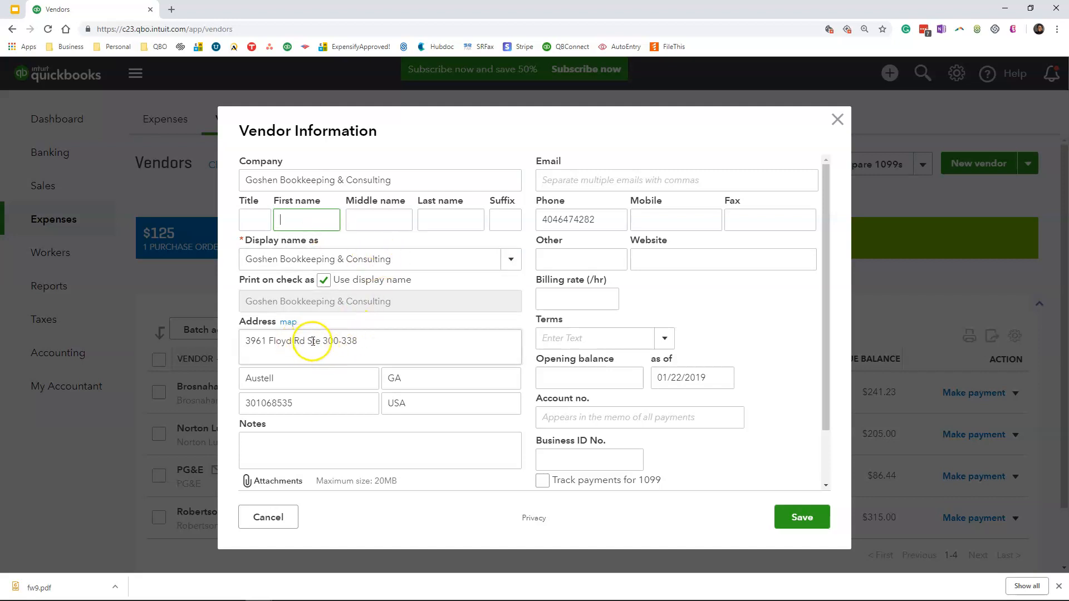
click(310, 341)
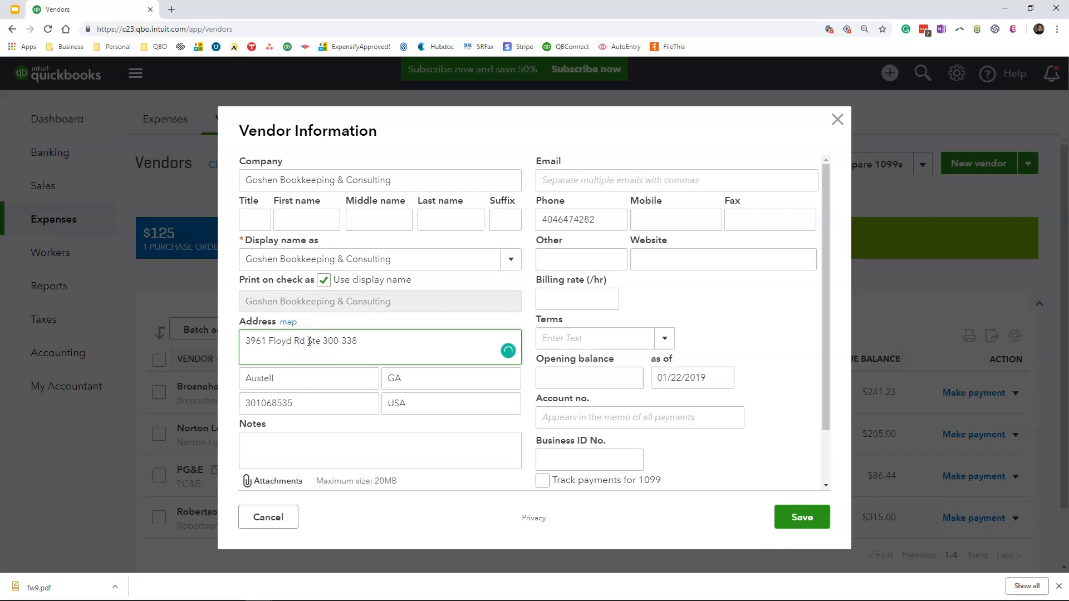
- Move the suite number to its own address line and hyphenate the ZIP code
triple_click(308, 341)
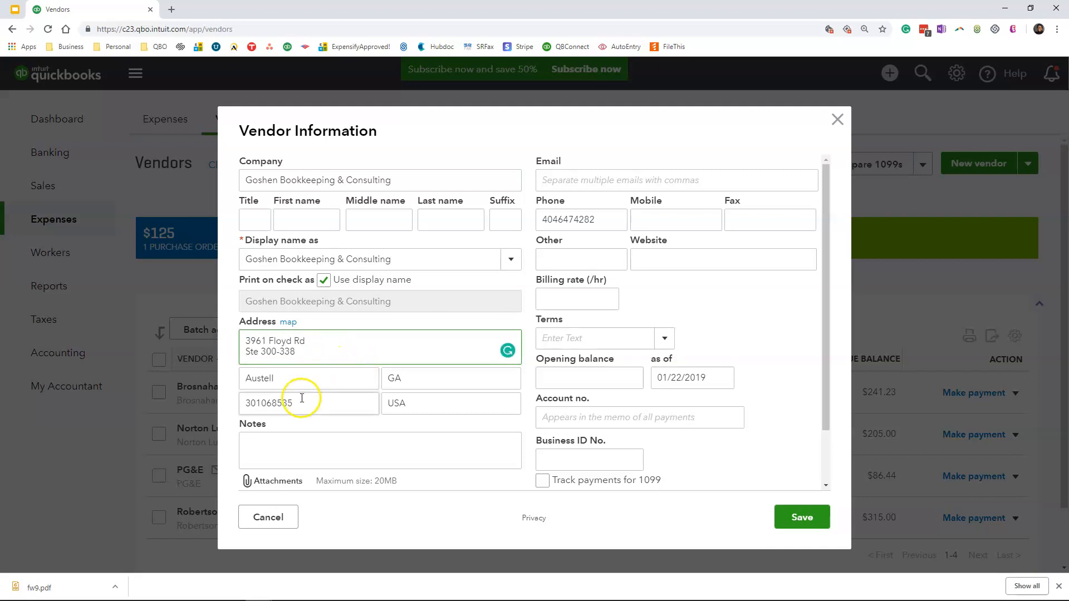
click(270, 403)
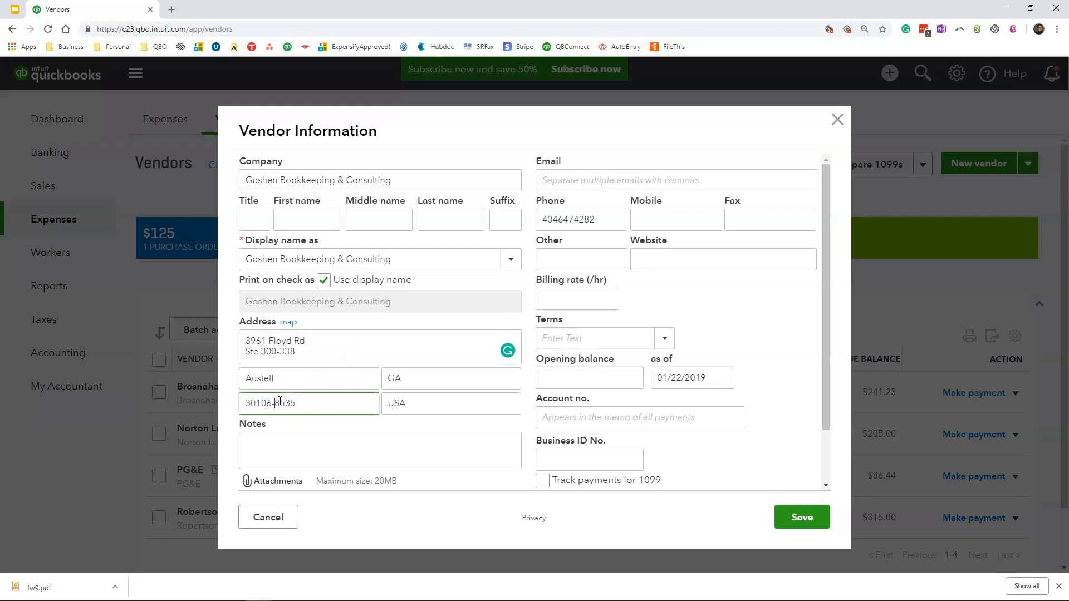
triple_click(580, 220)
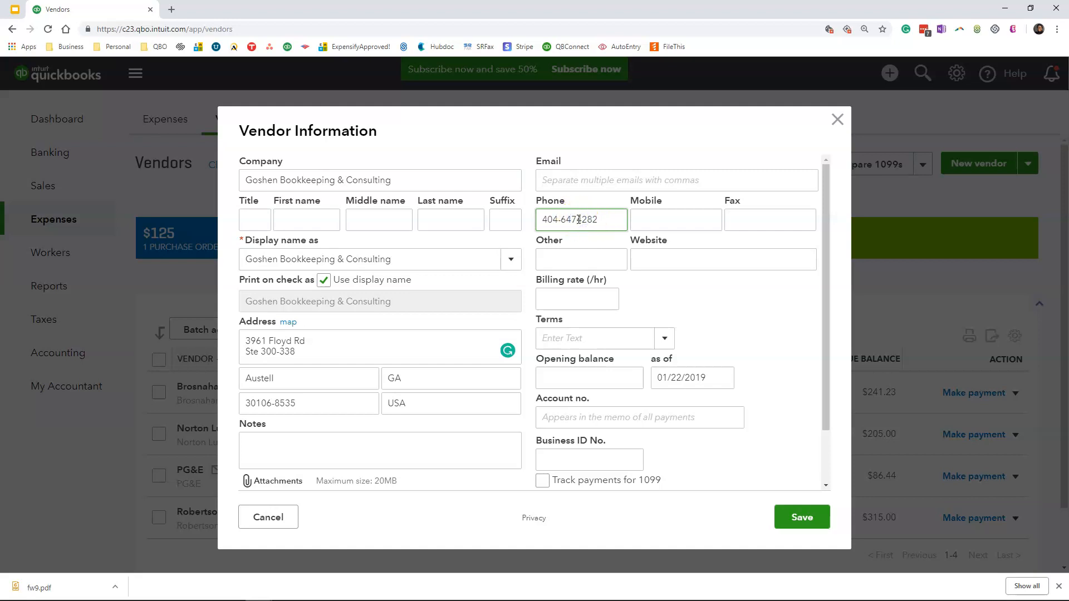
click(676, 181)
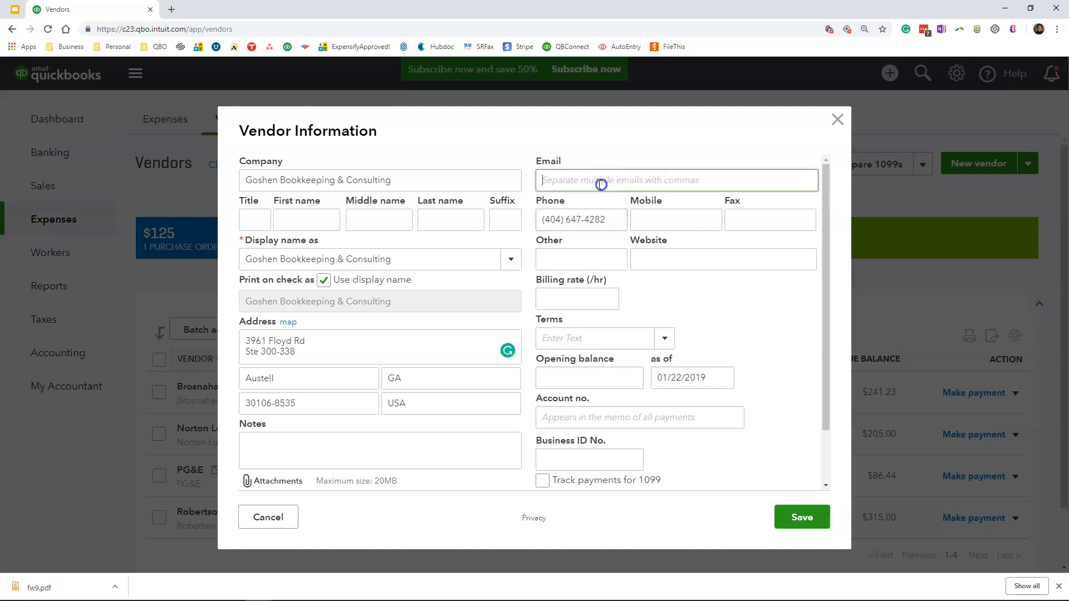
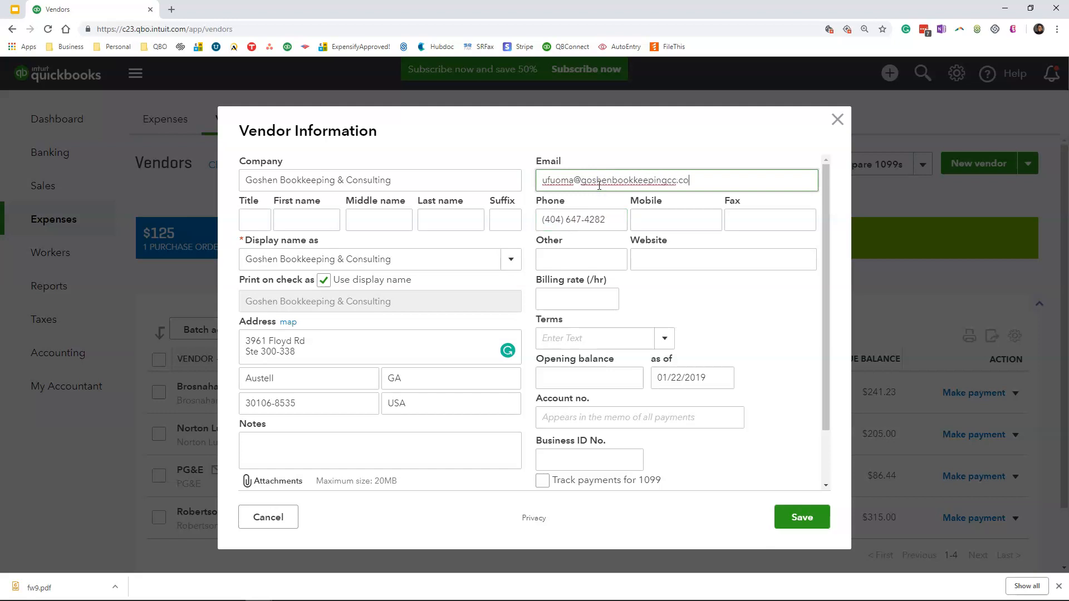
text(www.goshenbookkeepingcc.com)
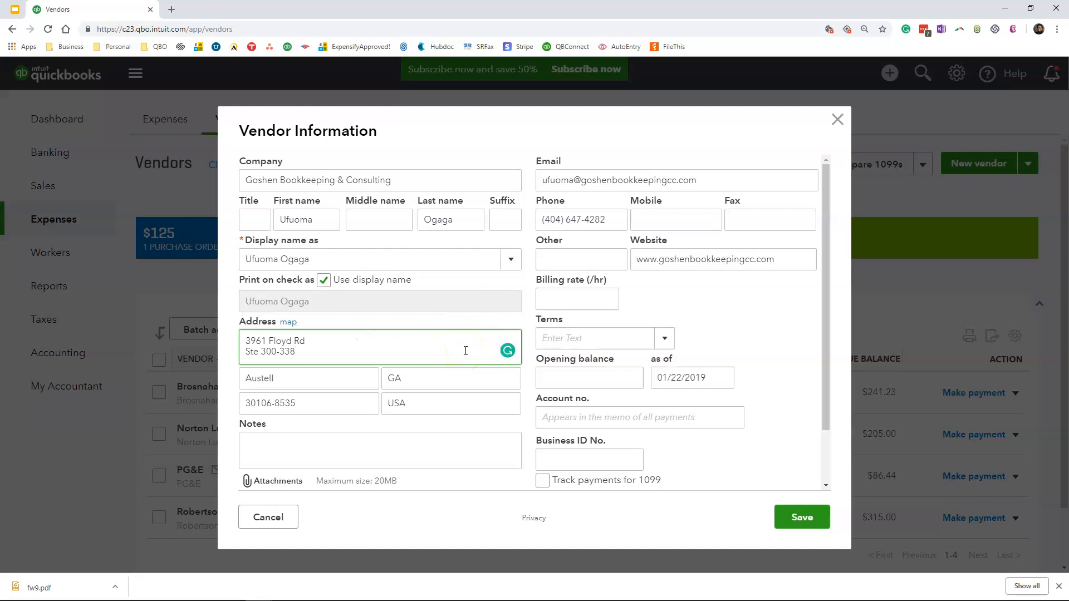
- Set Print on check as to Goshen Bookkeeping & Consulting, LLC instead of the display name
scroll(down, 3)
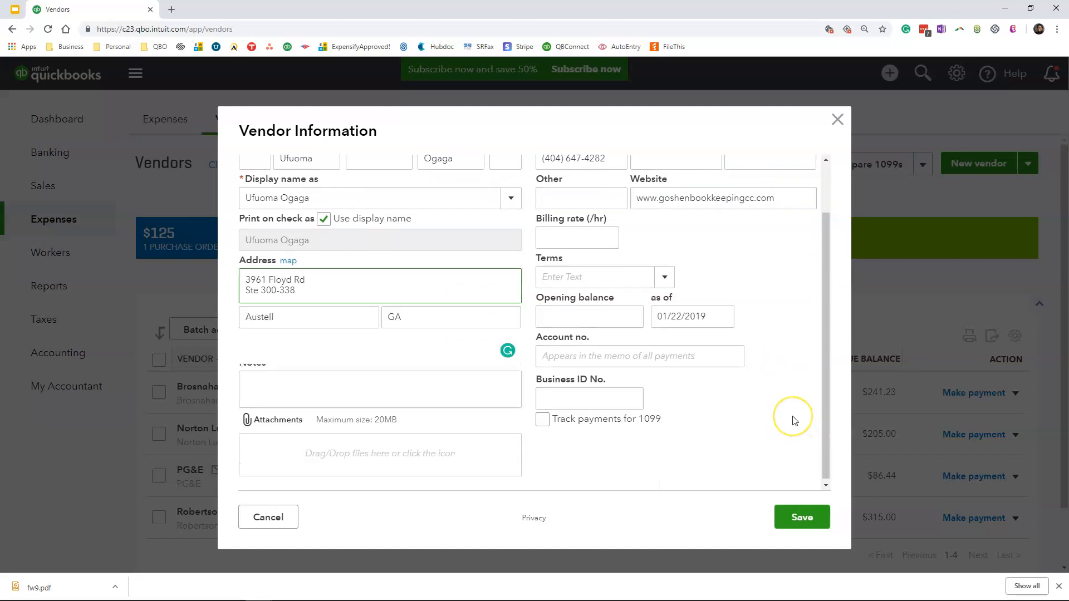
scroll(up, 3)
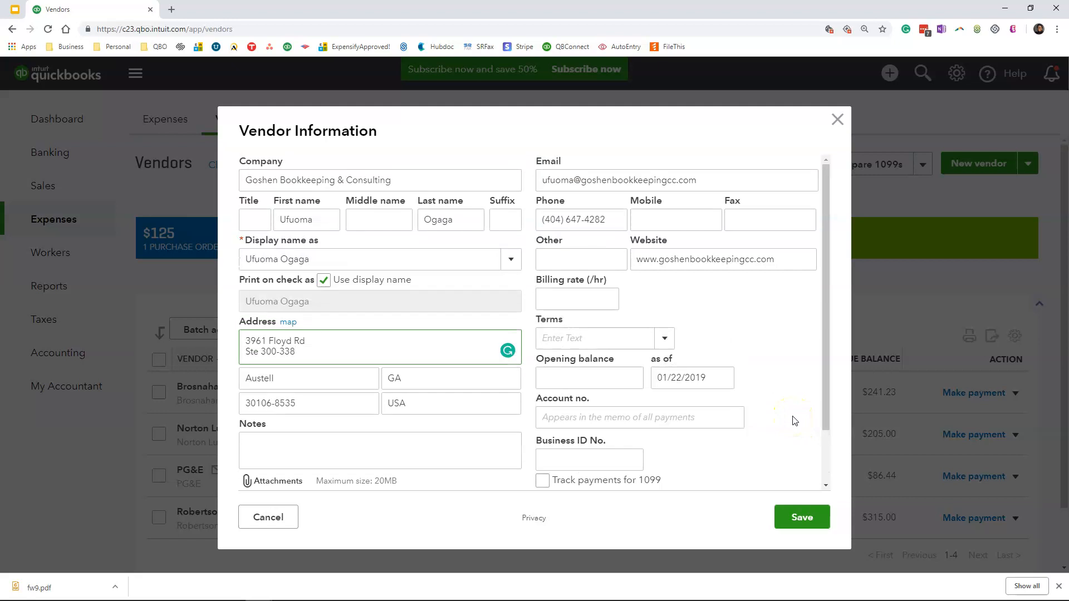
mouse_move(238, 285)
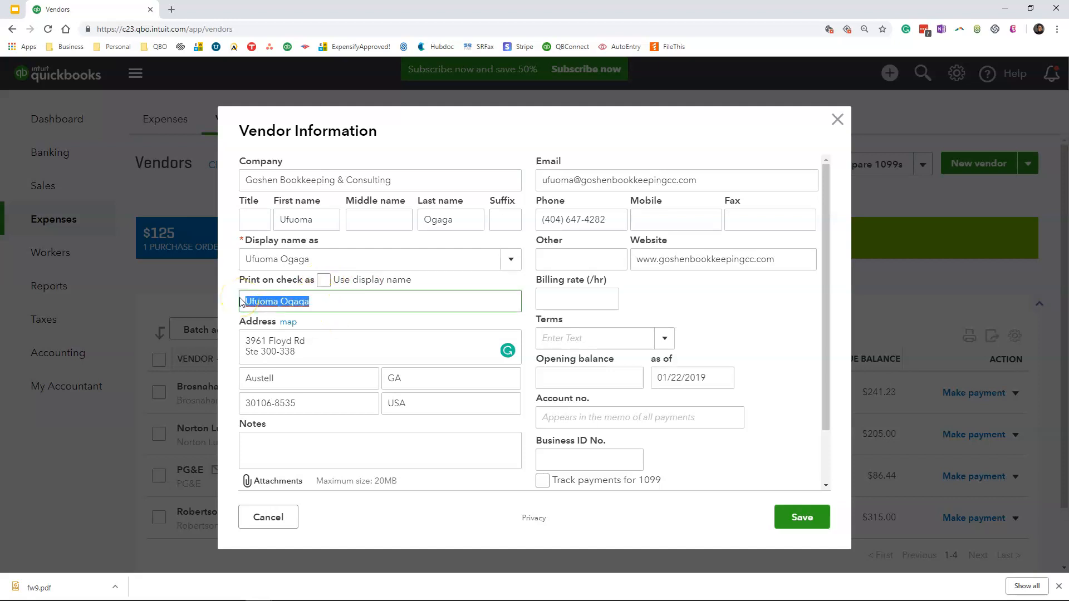
text(Goshen Bookke)
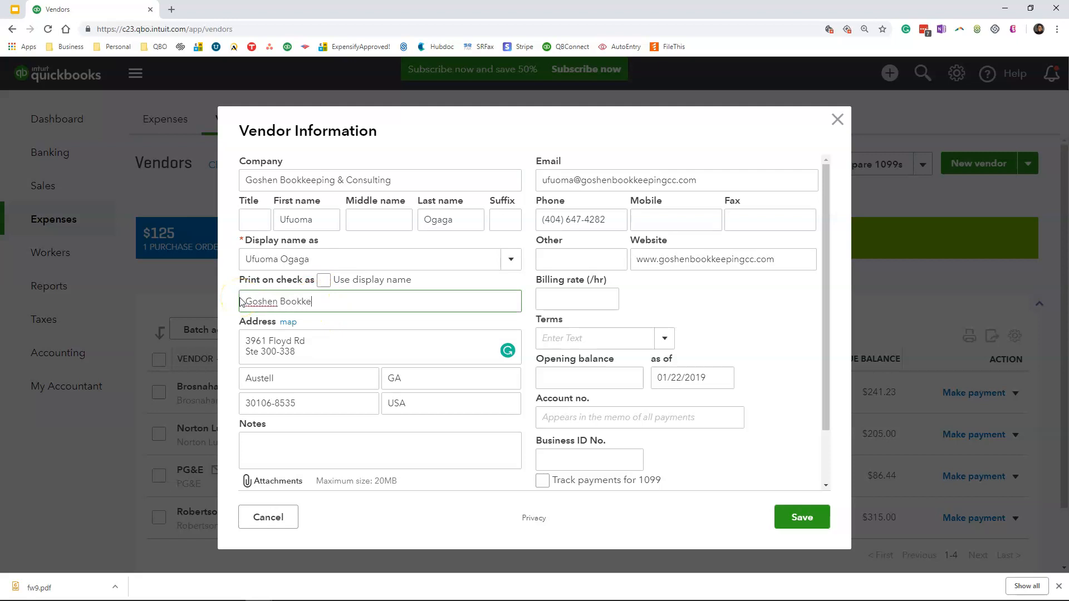
text(eping)
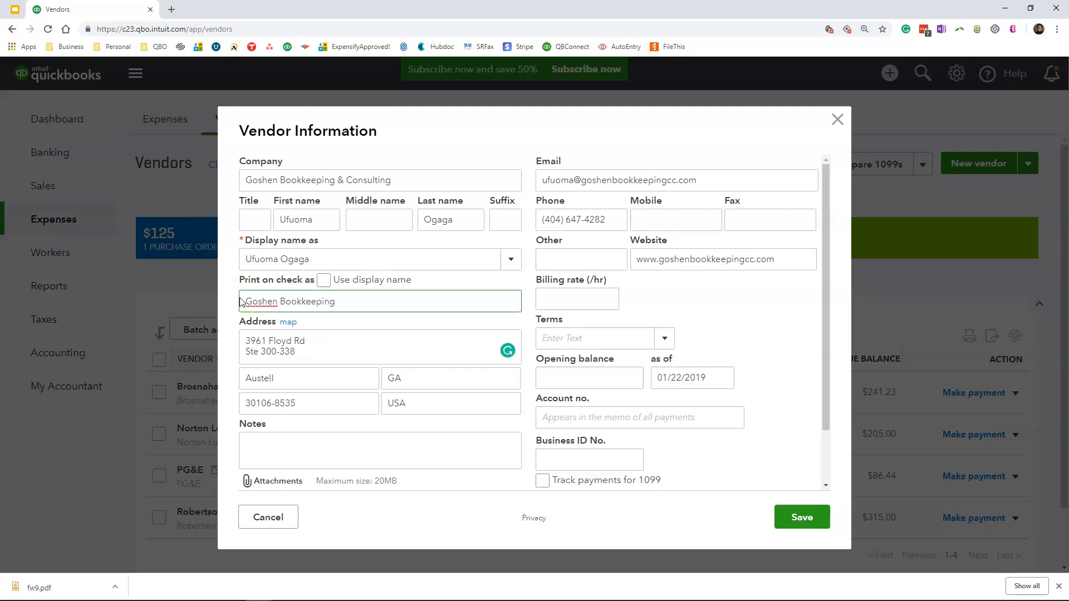
text(&)
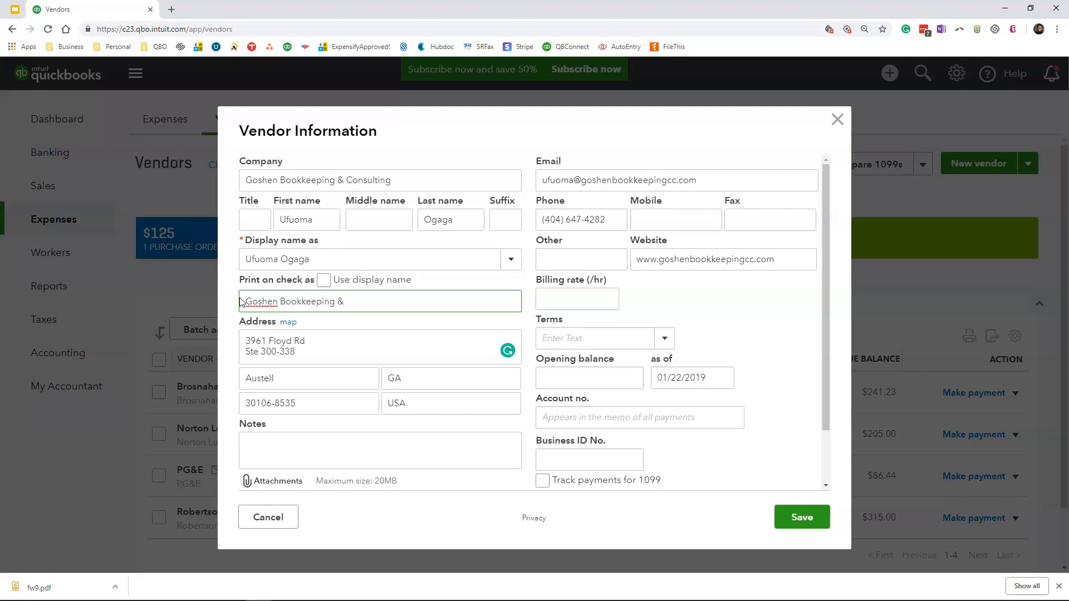
text(Consulting)
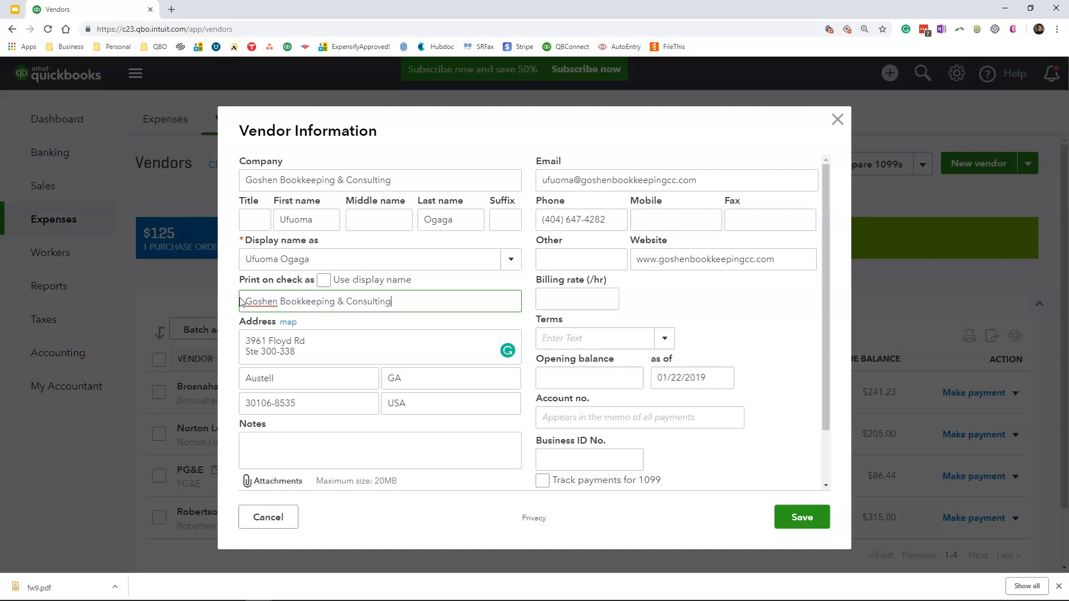
text(, LLC)
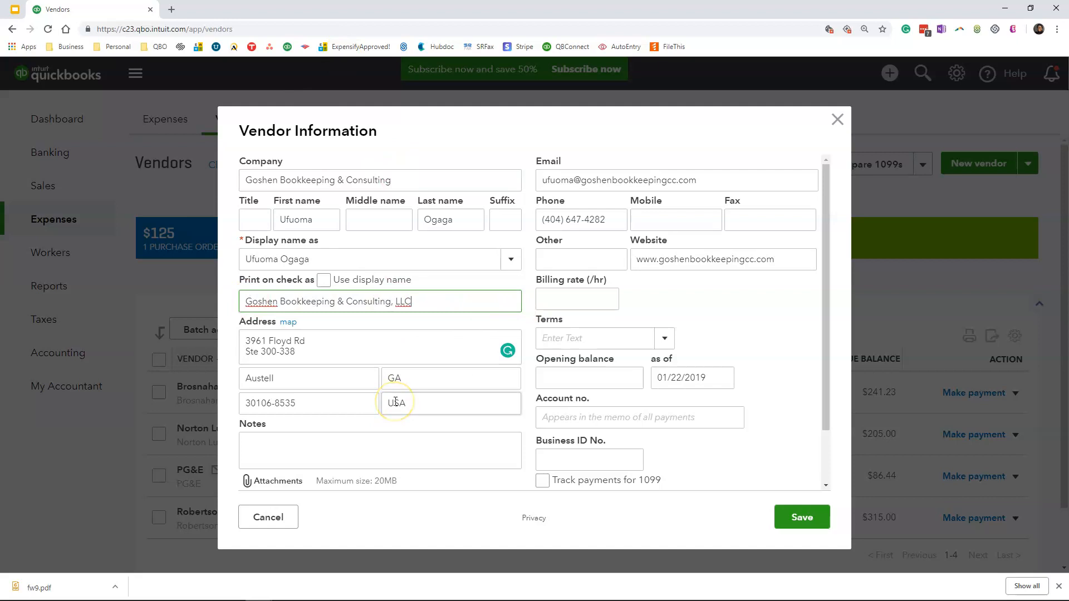
mouse_move(758, 420)
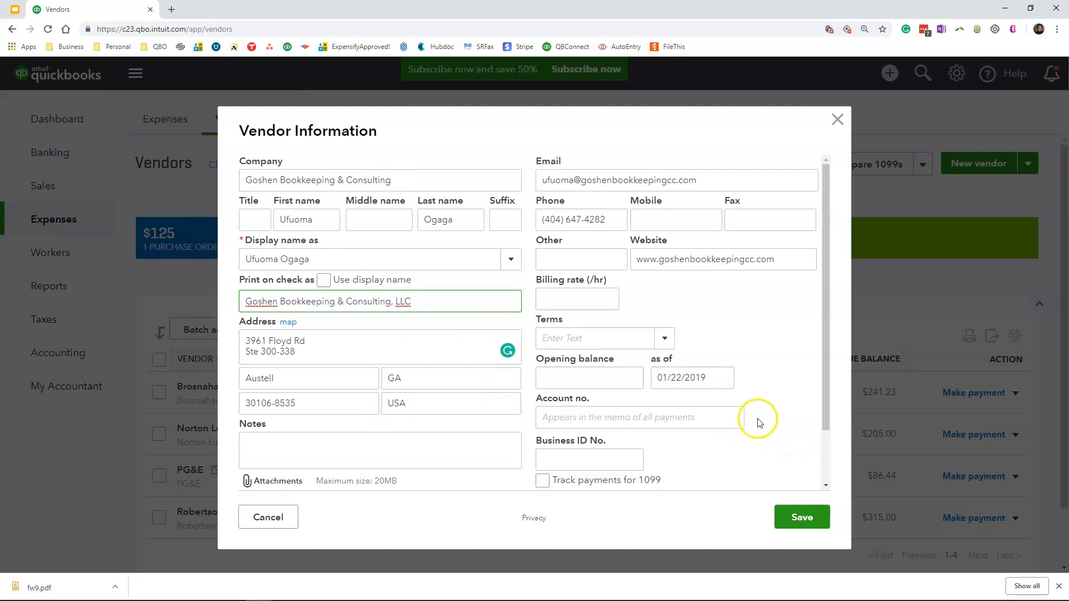
click(637, 417)
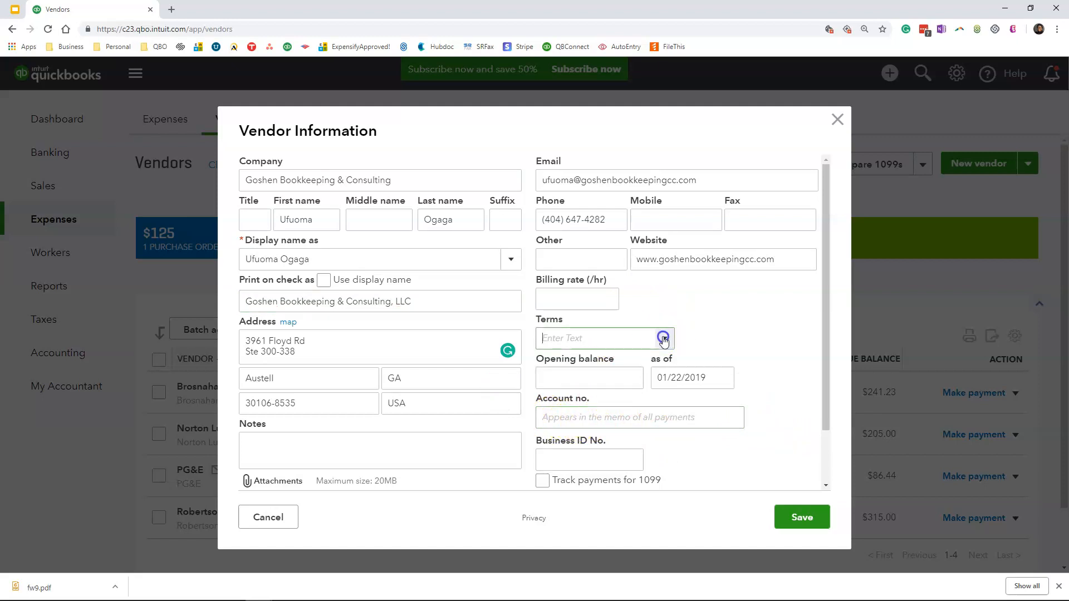
- Look at the payment Terms list without choosing one
click(662, 338)
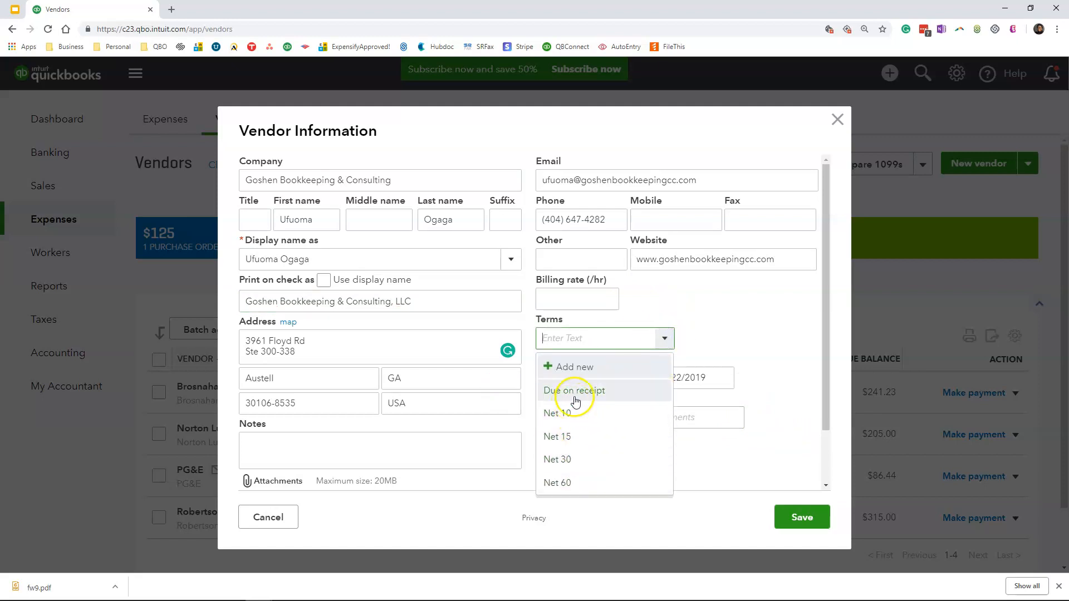
click(575, 391)
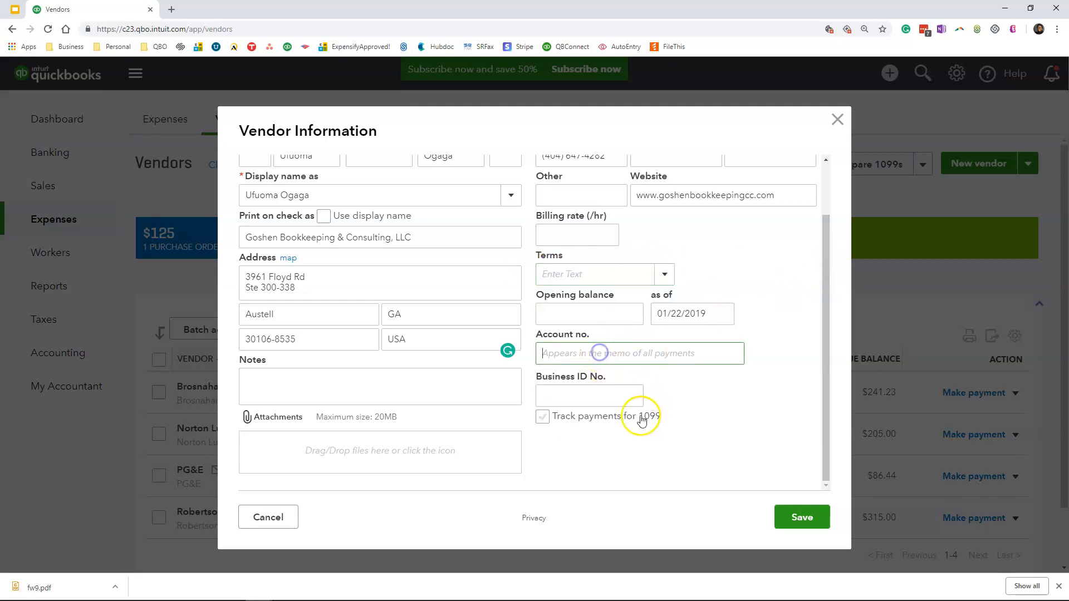
- Begin the Business ID No. and restore the contact's name as the display name
click(588, 396)
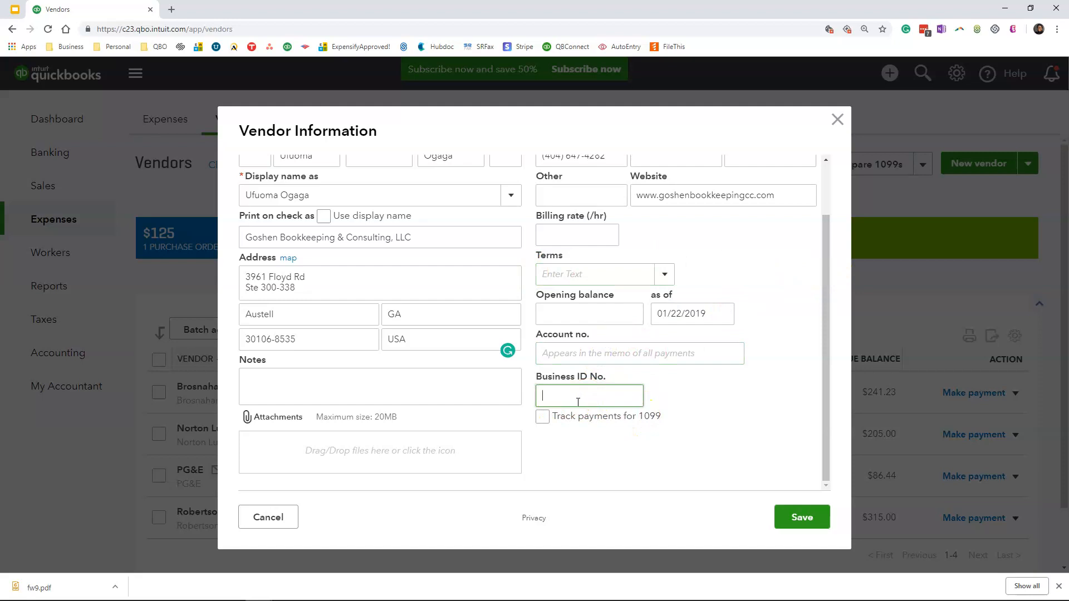
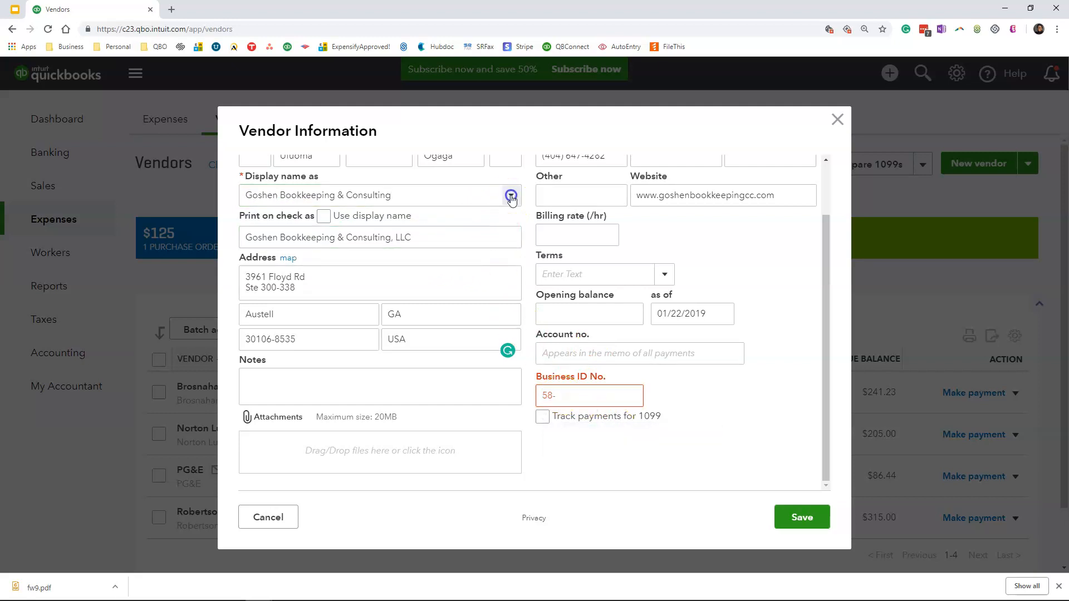
click(510, 196)
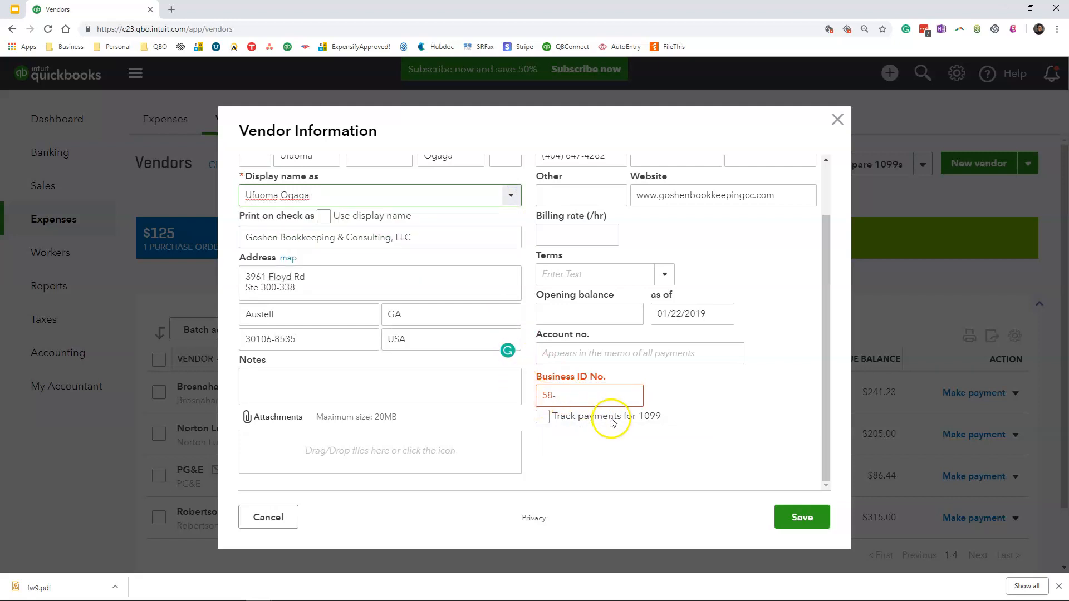
- Finish entering the business tax ID in the 99-9999999 placeholder format
click(588, 395)
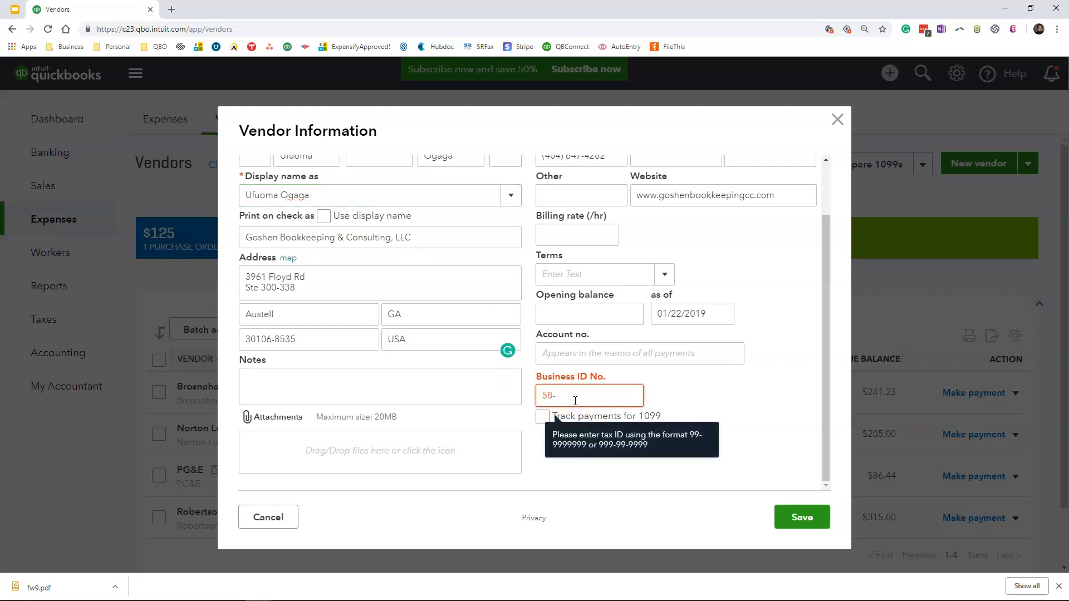
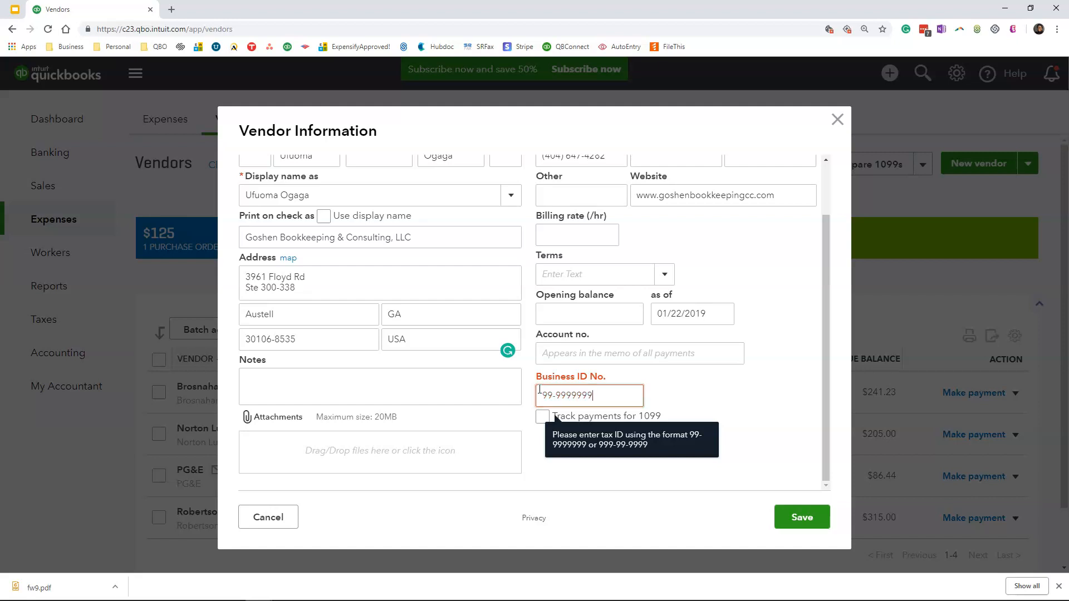
- Confirm the tax ID and tick Track payments for 1099
click(544, 416)
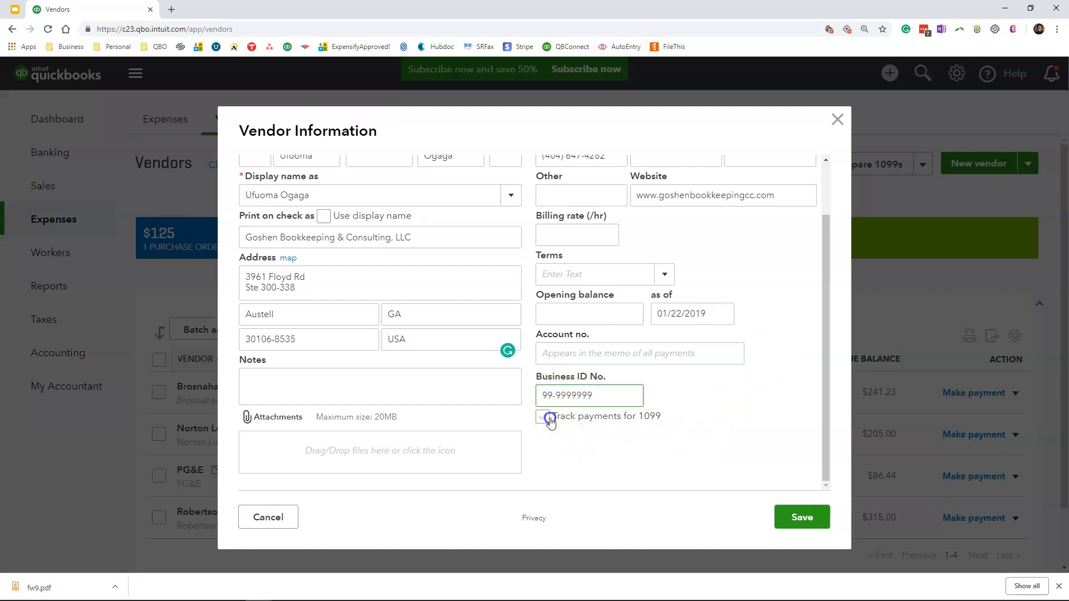
click(543, 416)
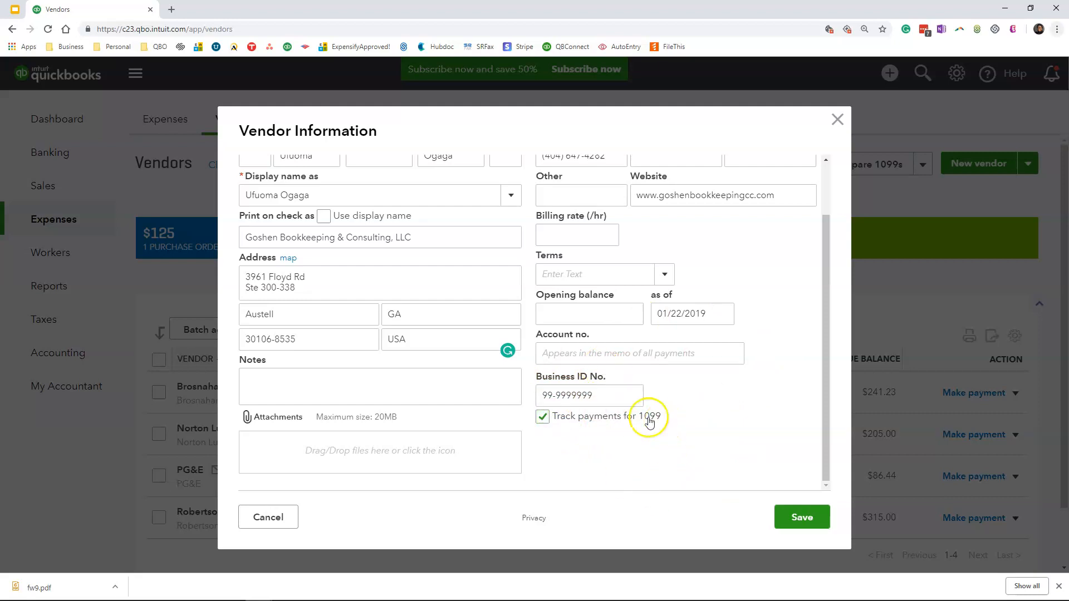
mouse_move(476, 417)
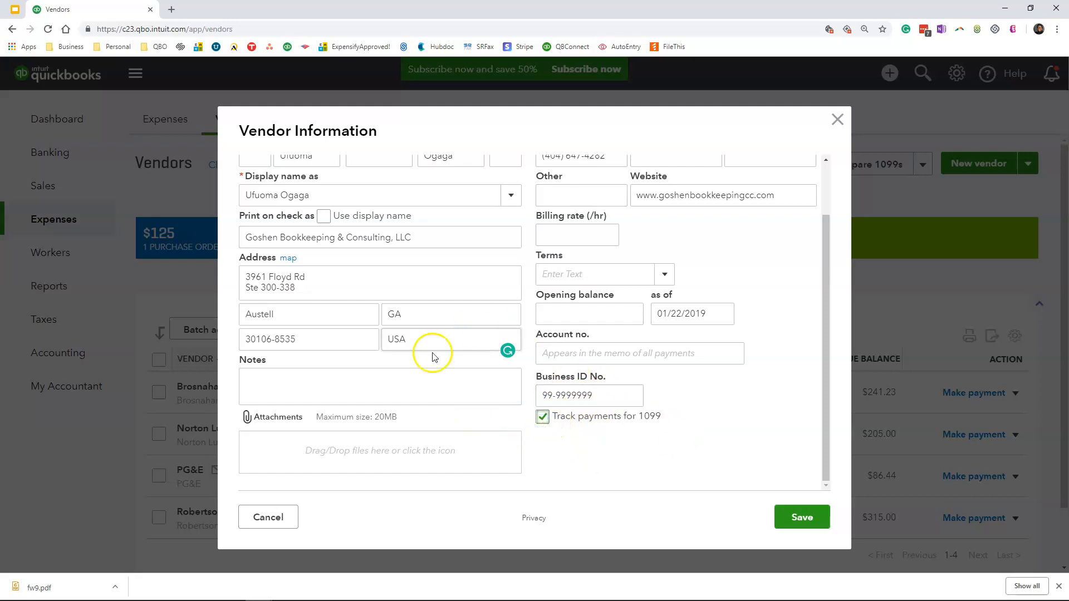
click(378, 386)
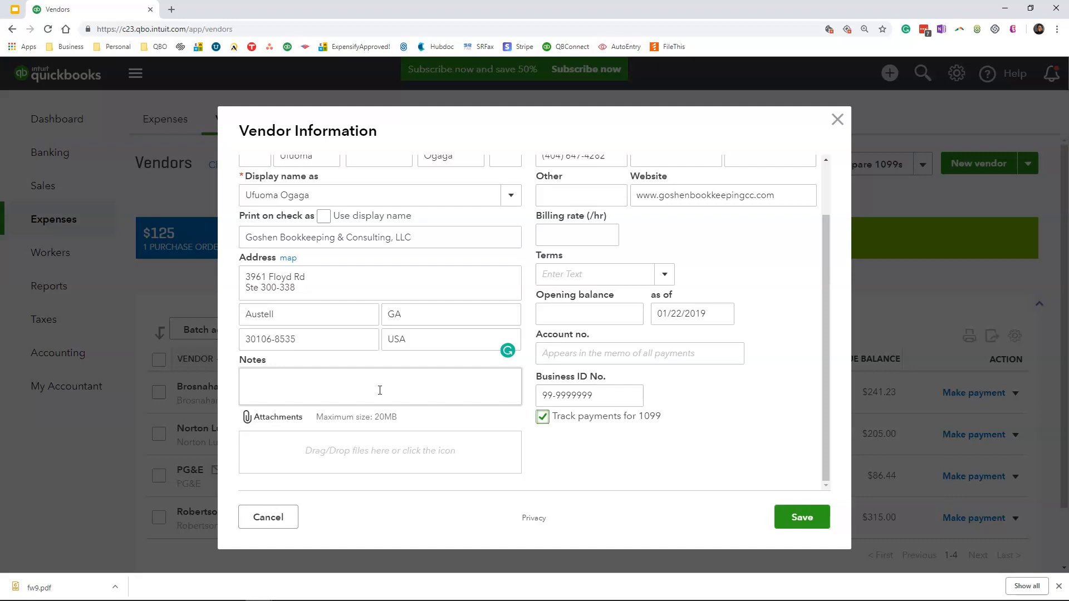
scroll(up, 3)
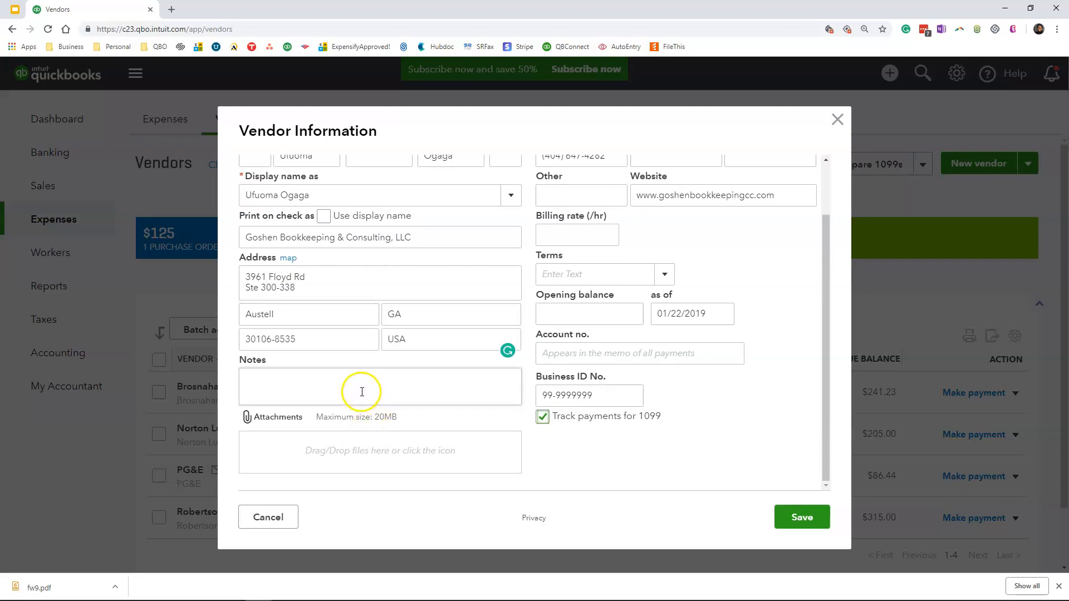
- Write 'Contract terms' in the Notes box, correcting 'sole Pr' and 'Corporation' mistypes
click(362, 386)
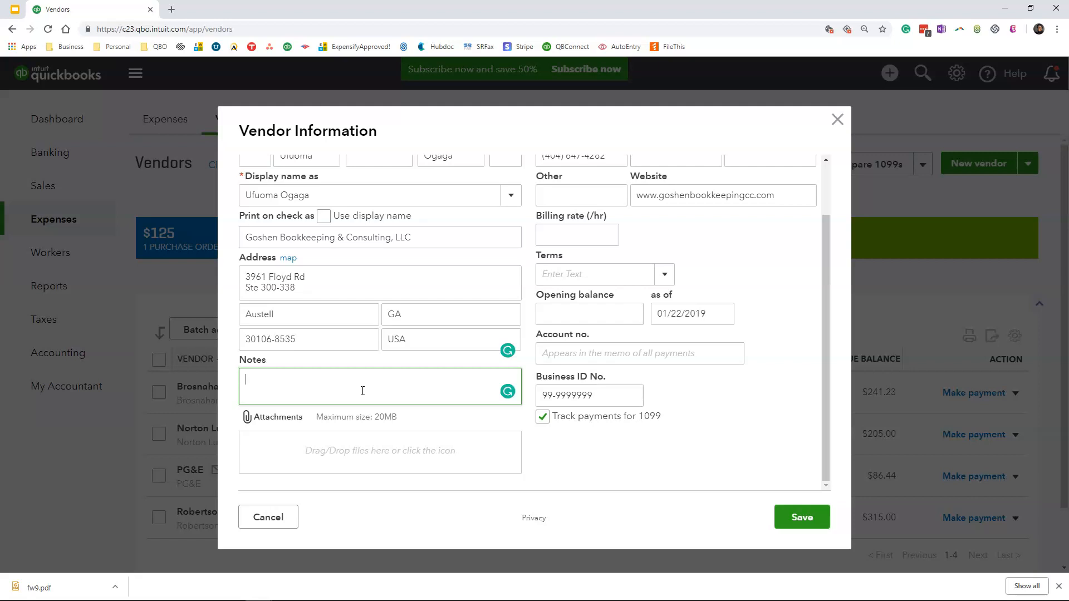
text(sole Pr)
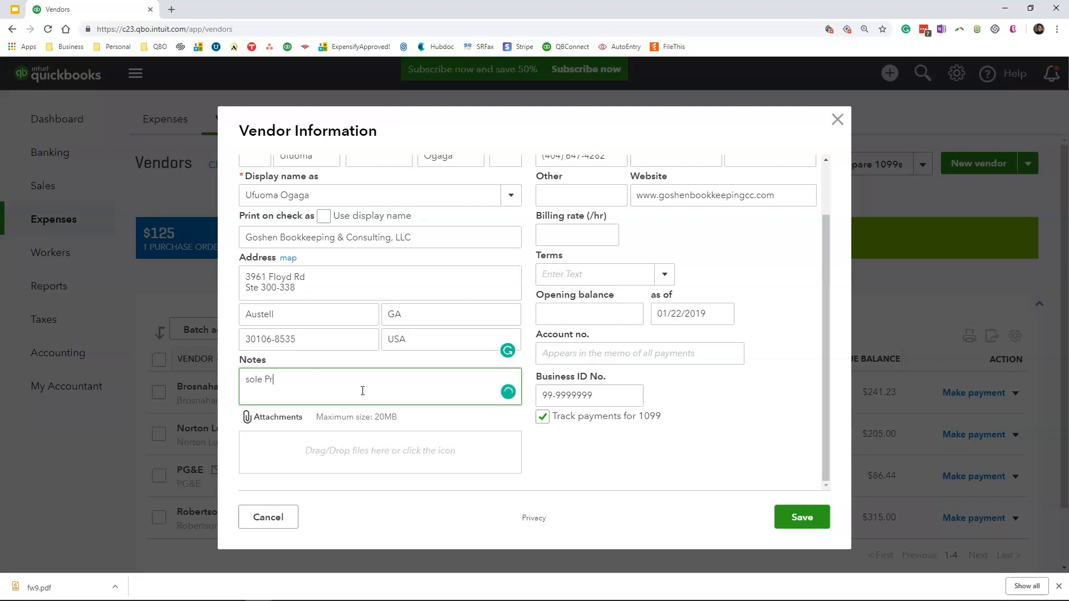
key(Backspace)
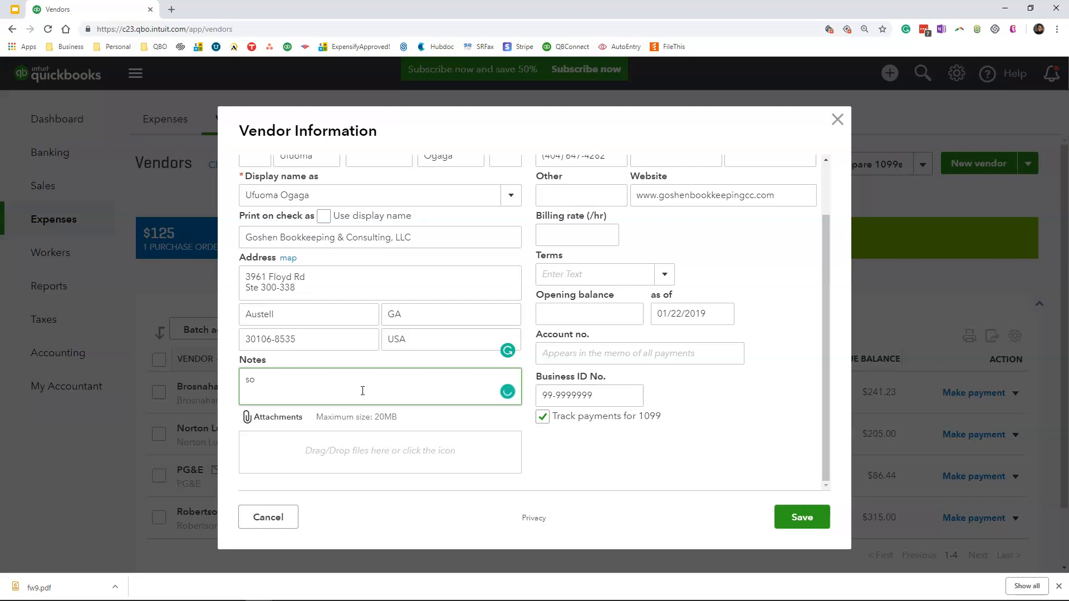
text(Co)
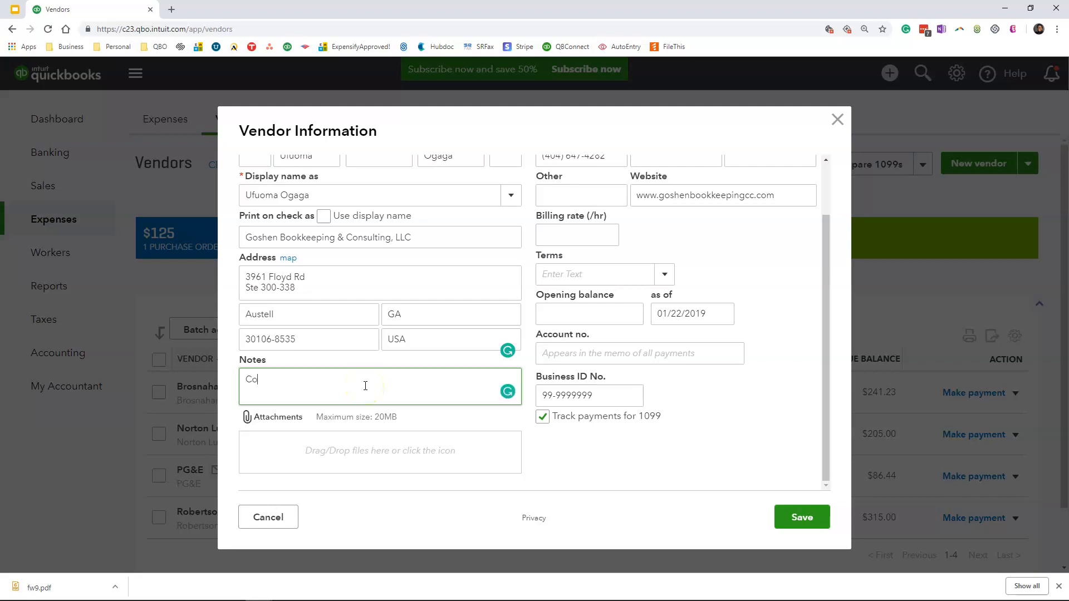
text(rporation)
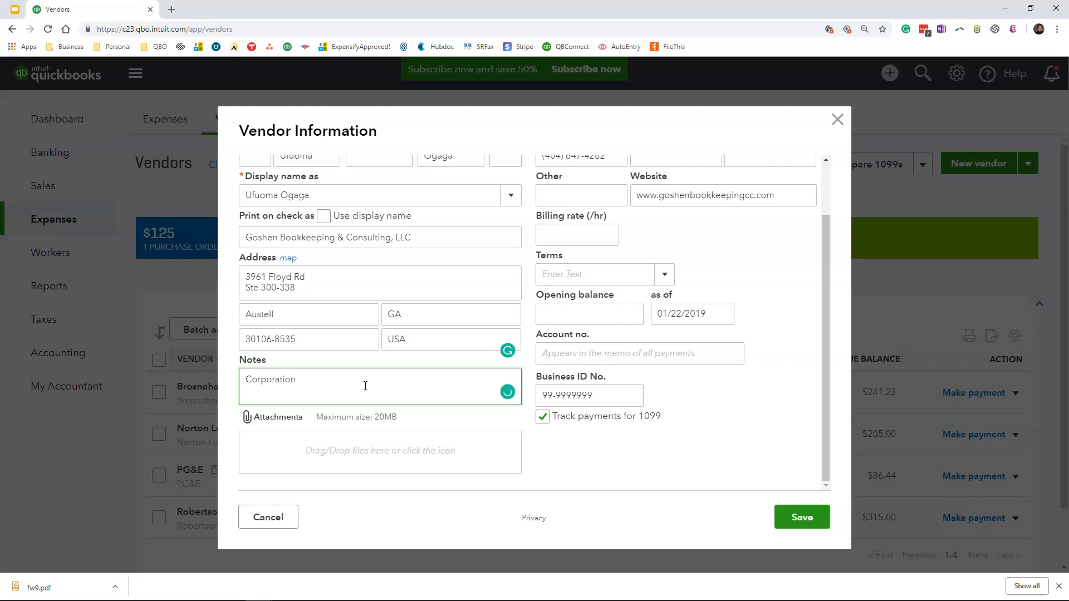
key(Backspace)
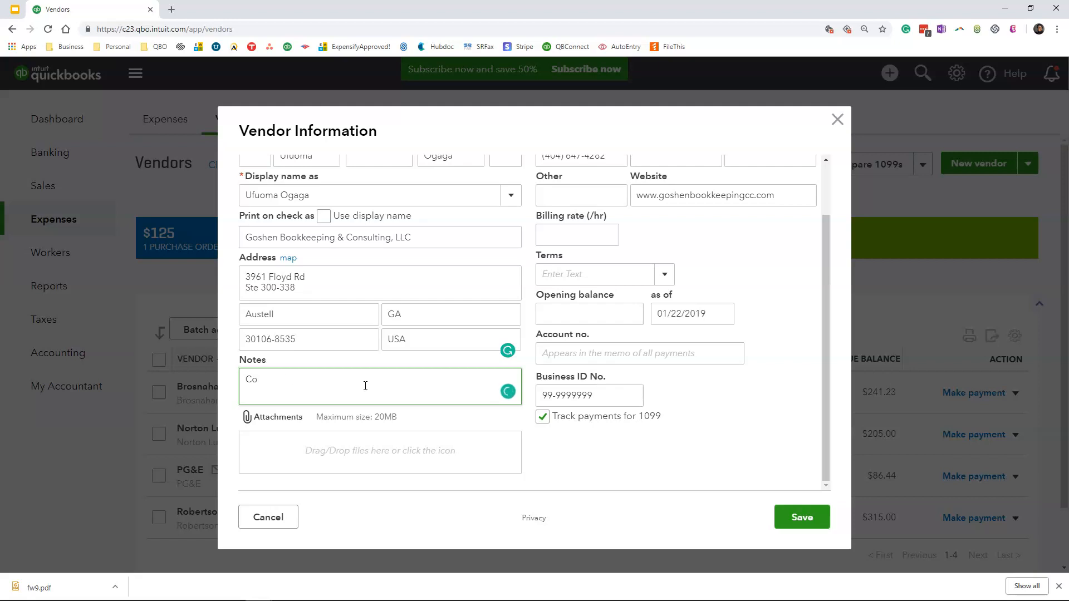
text(nt)
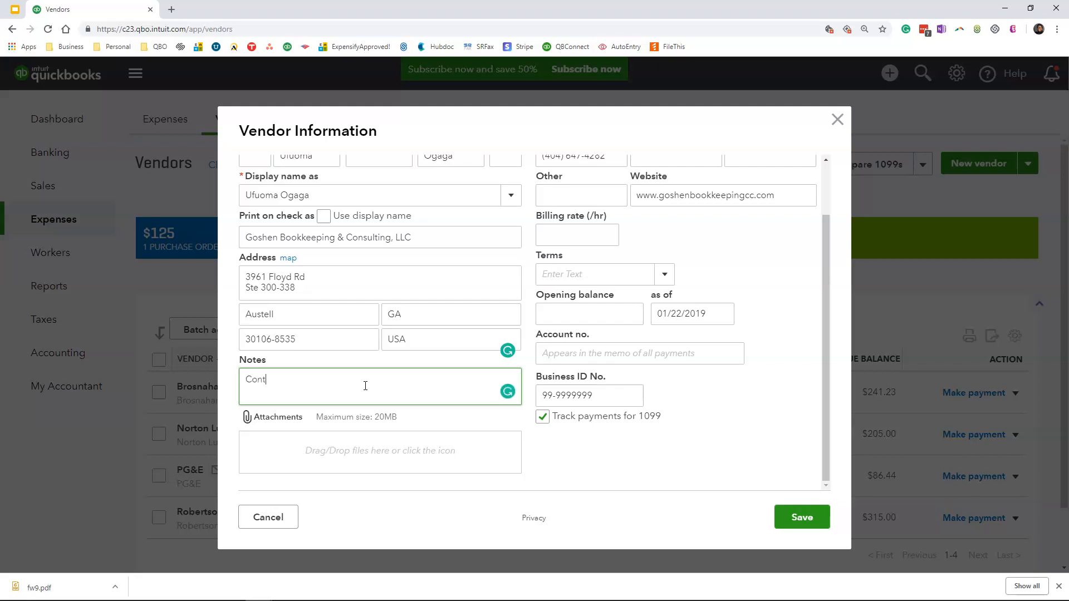
text(ract terms)
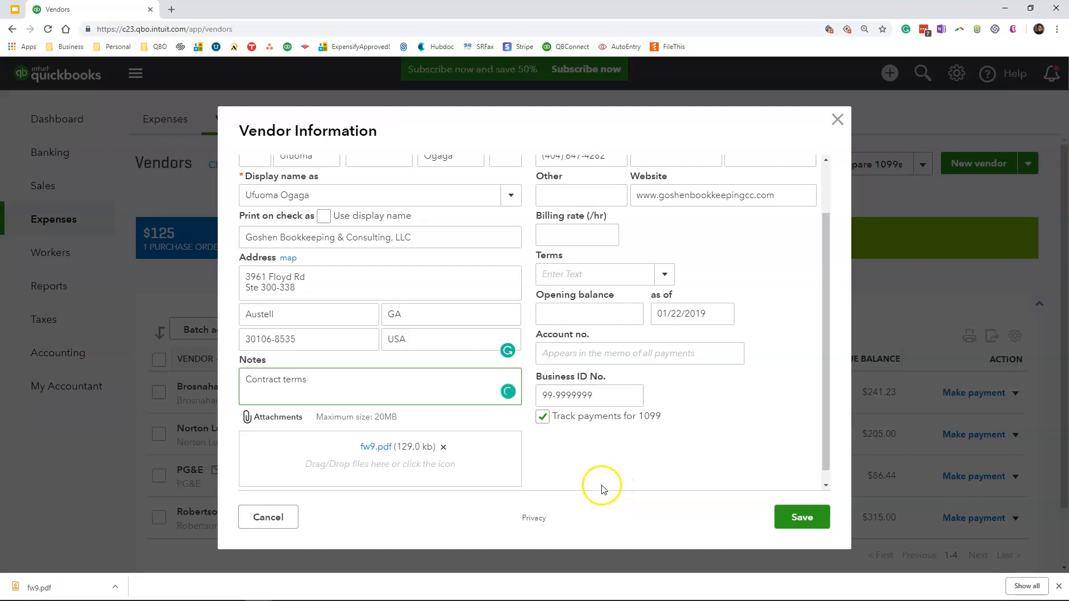
mouse_move(603, 490)
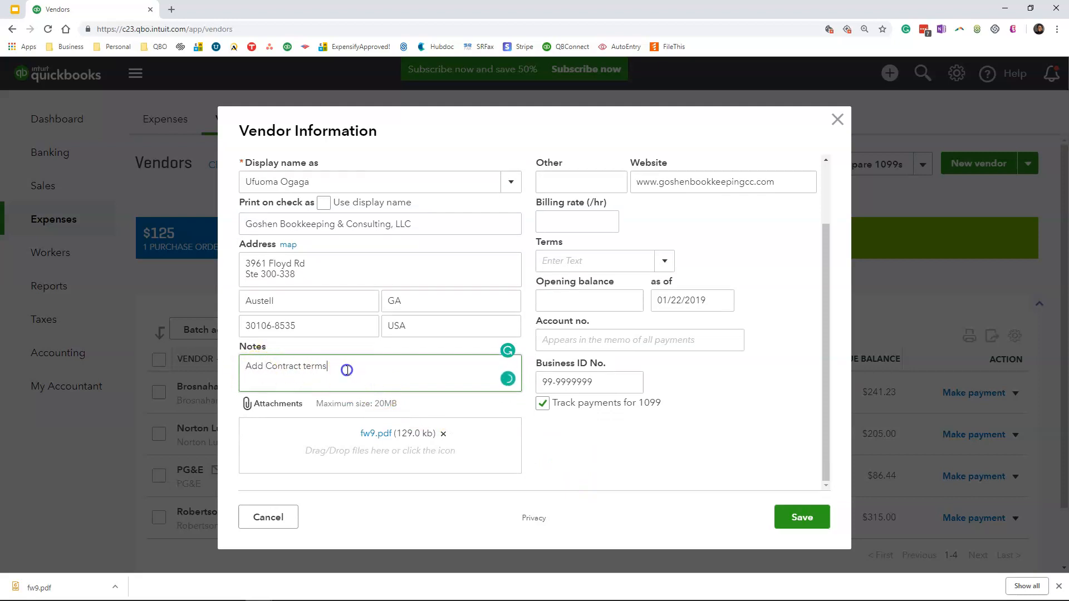
- Finish the note: contract terms or special notes here, contract renewal date January 2020
text(here)
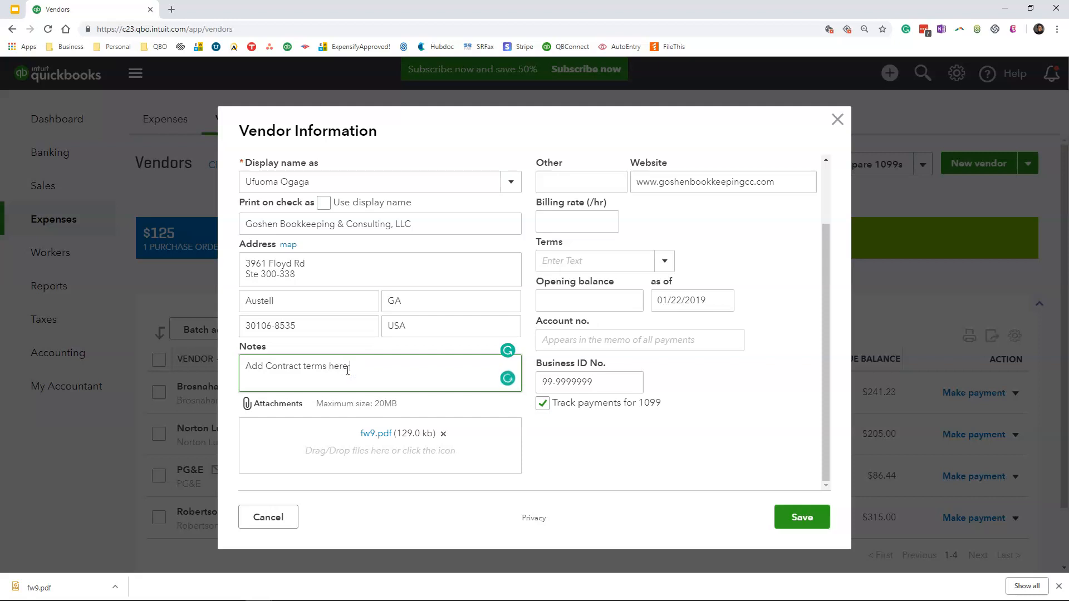
text(or spec)
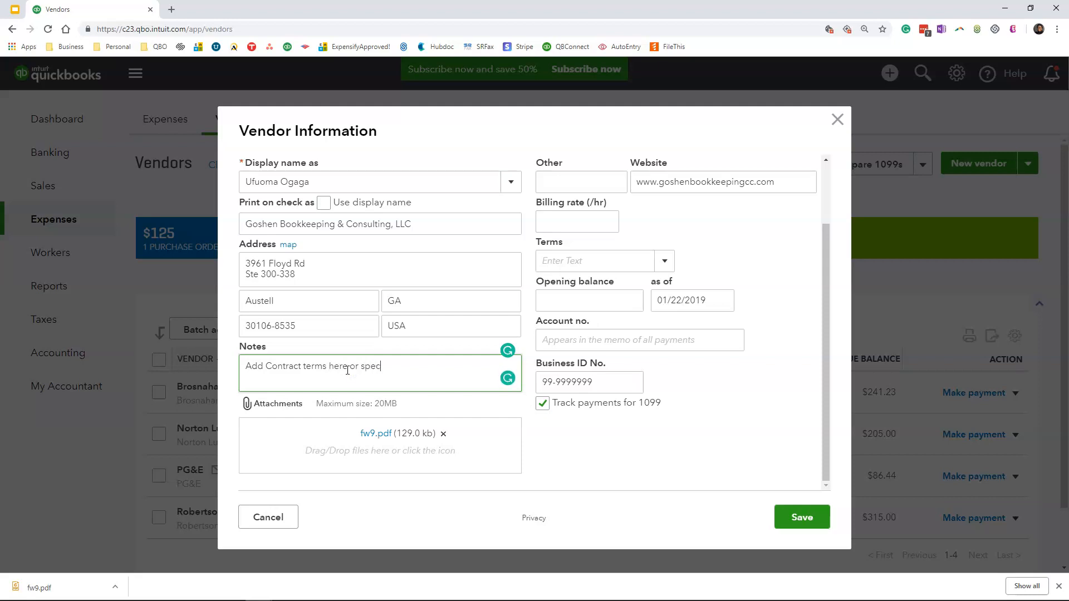
text(ial notes.)
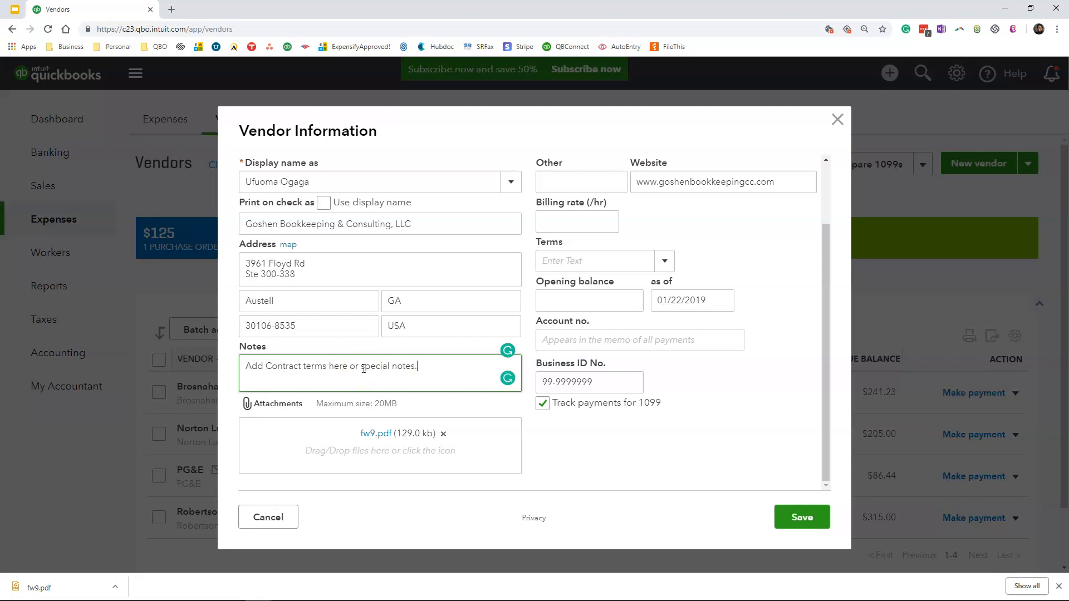
text(Con)
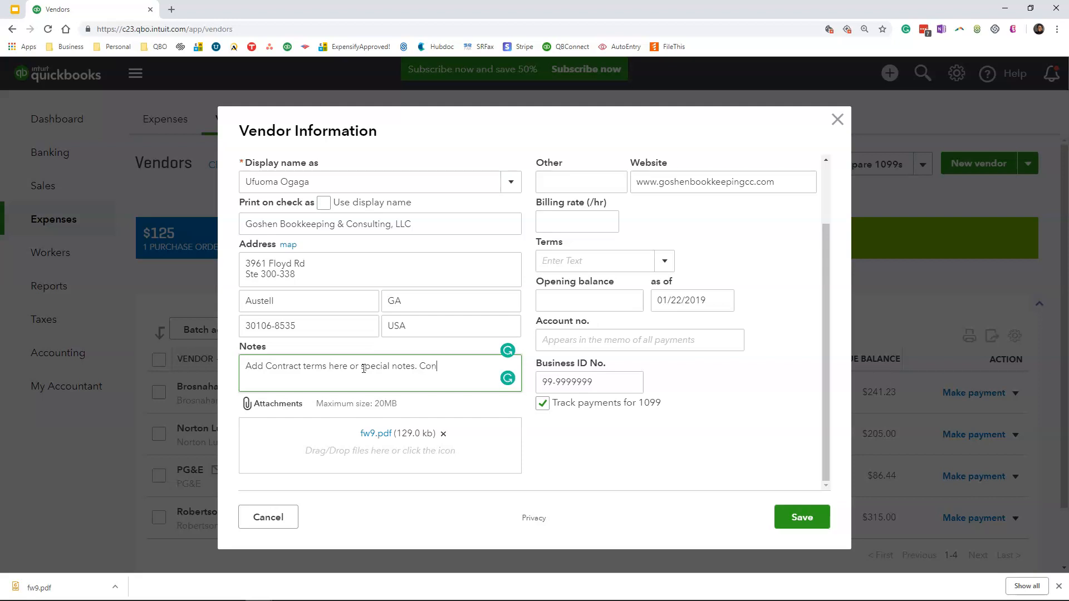
text(tract renewals)
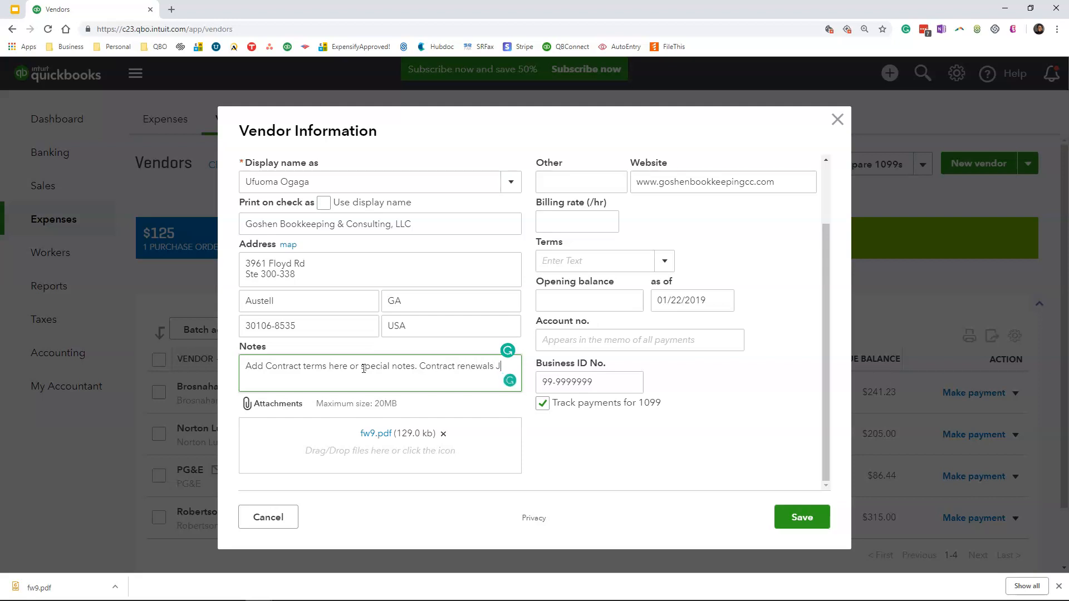
text(January 2)
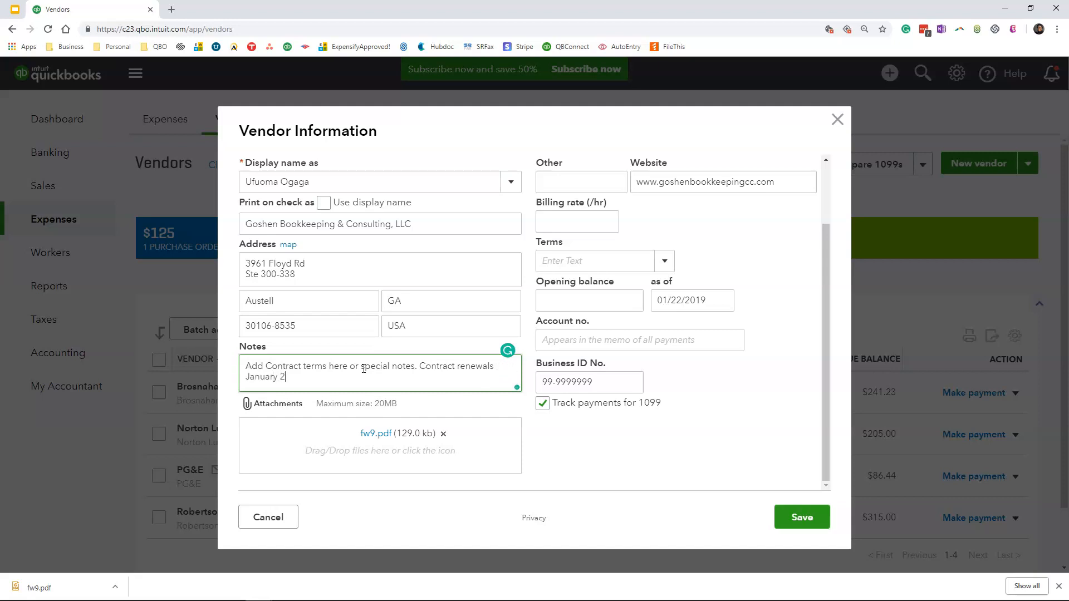
text(020)
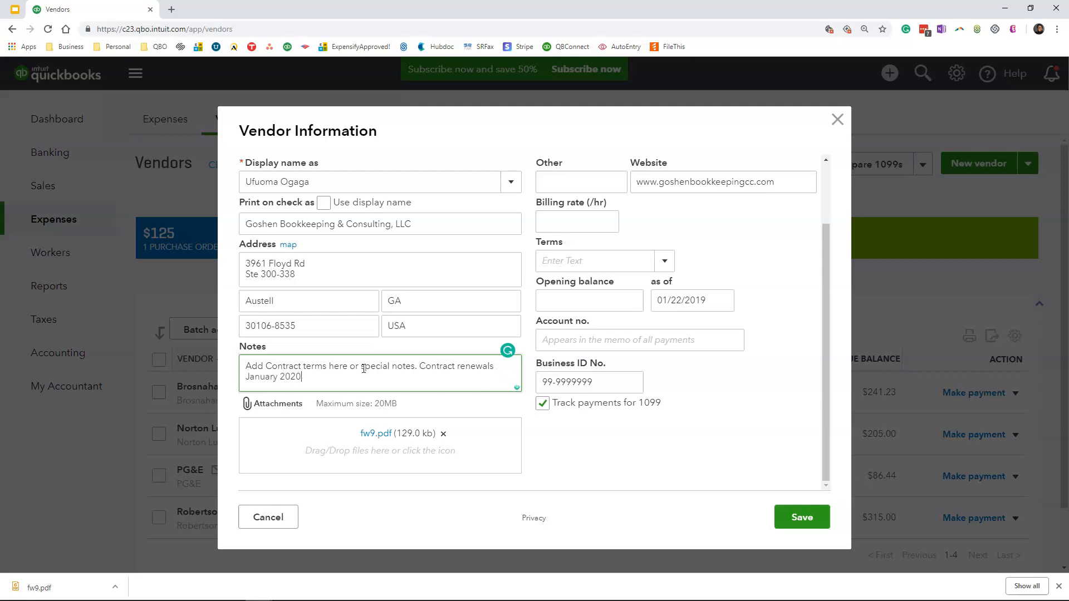
text(.)
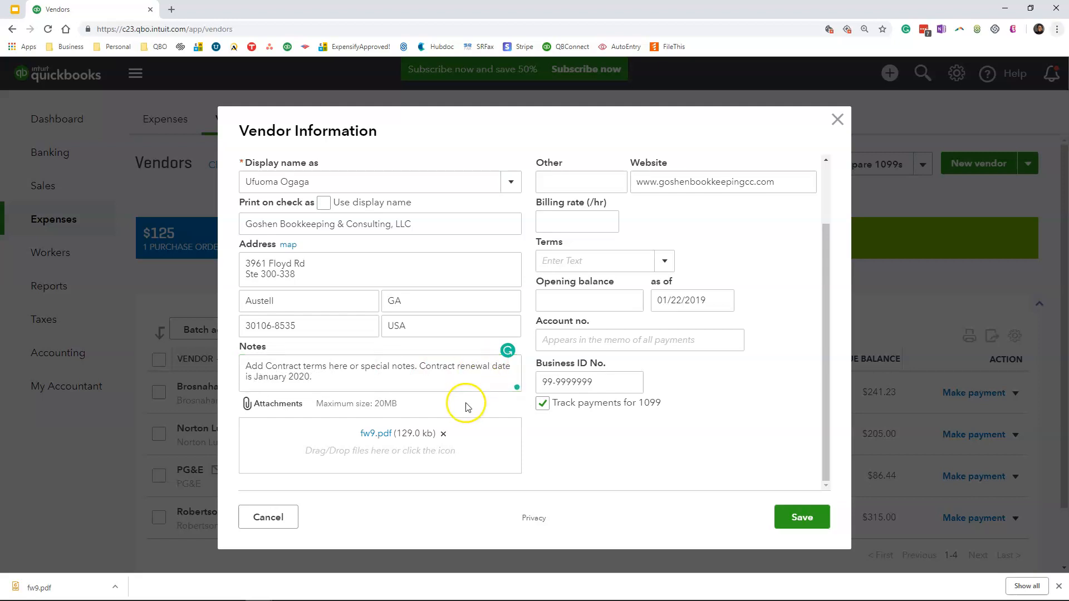
mouse_move(466, 408)
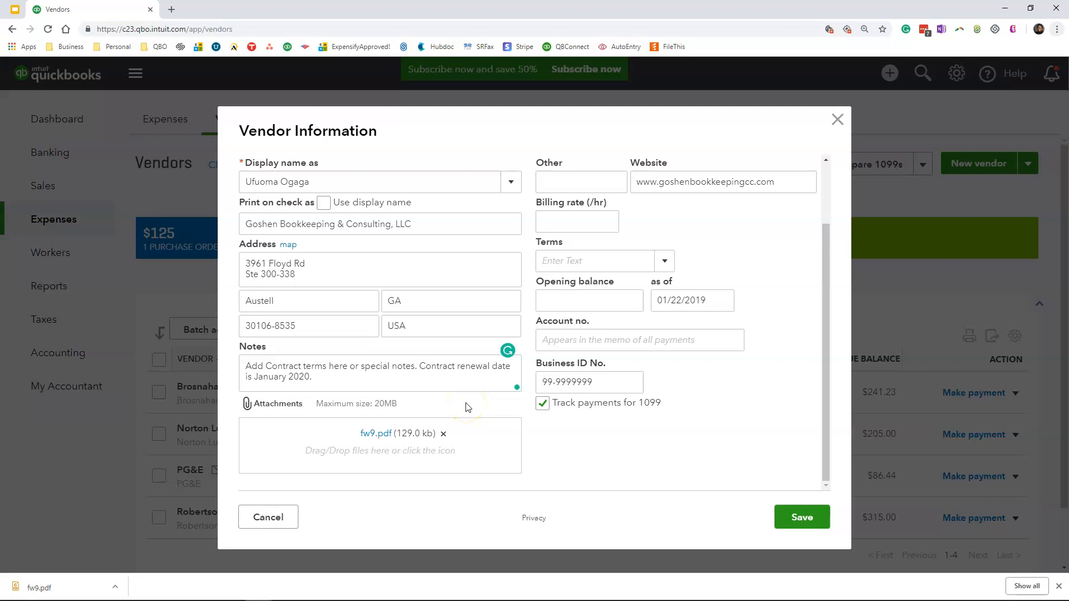
mouse_move(470, 407)
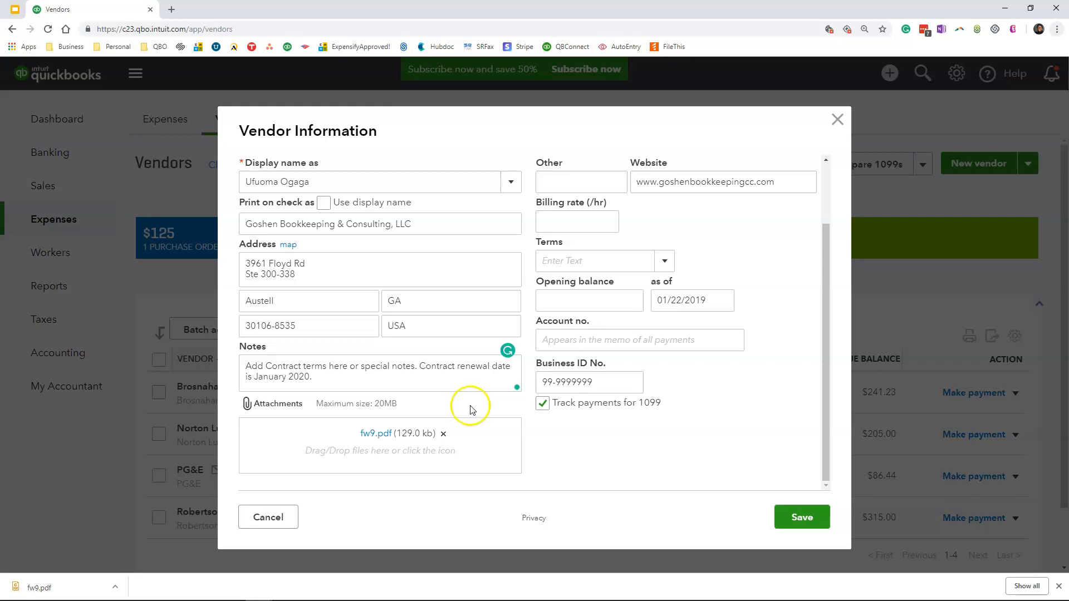
scroll(up, 3)
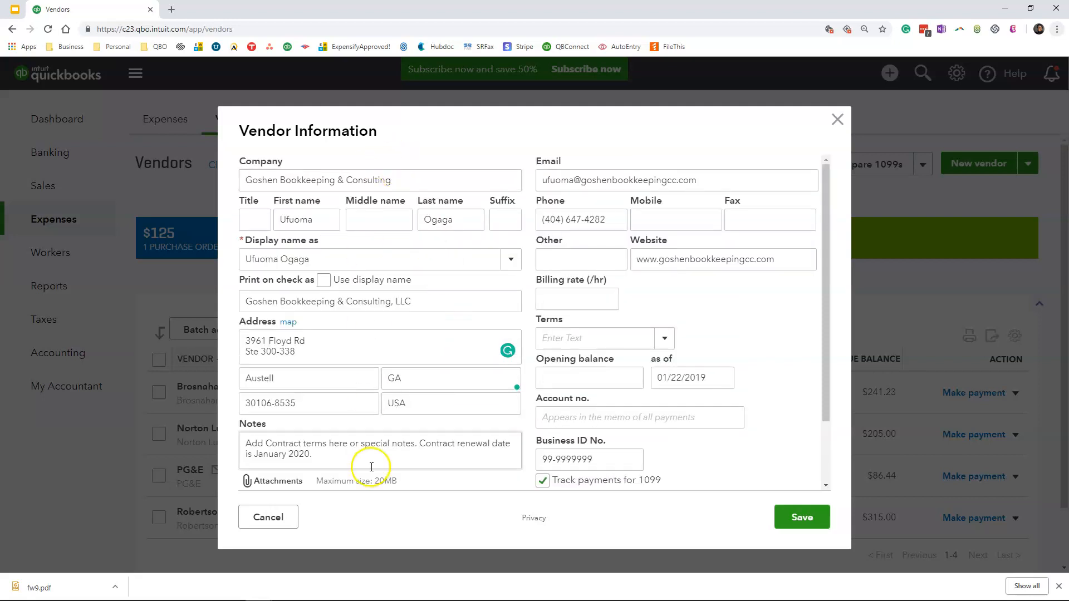
scroll(down, 3)
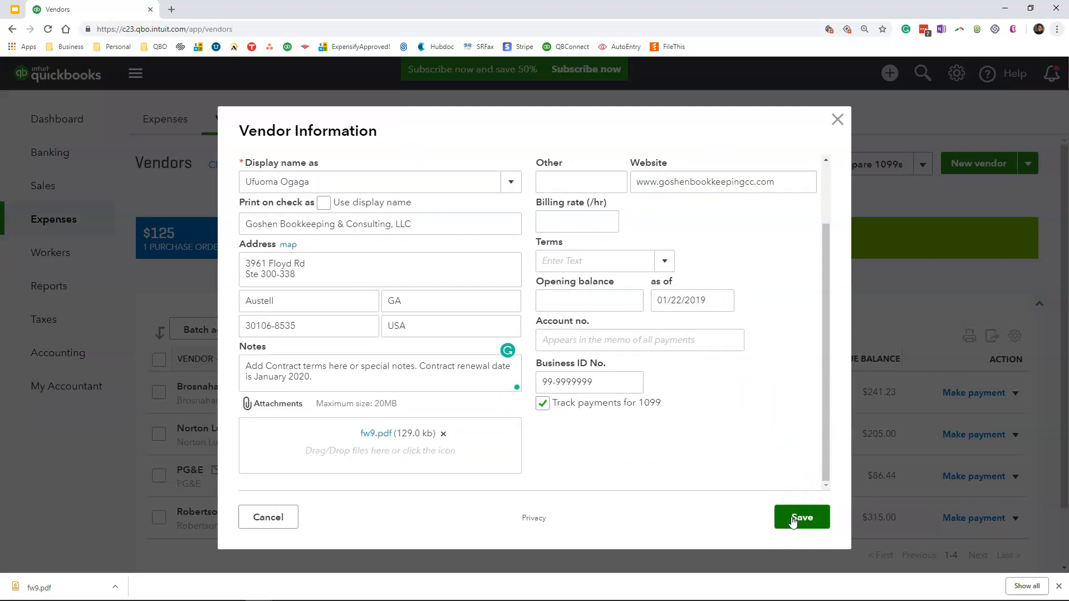
click(801, 517)
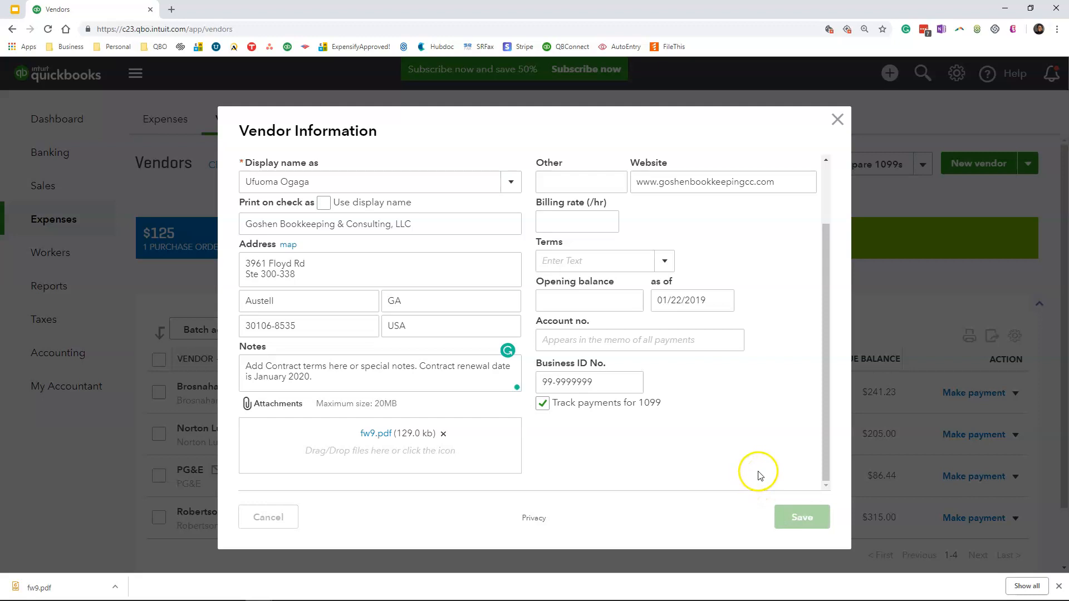
click(802, 517)
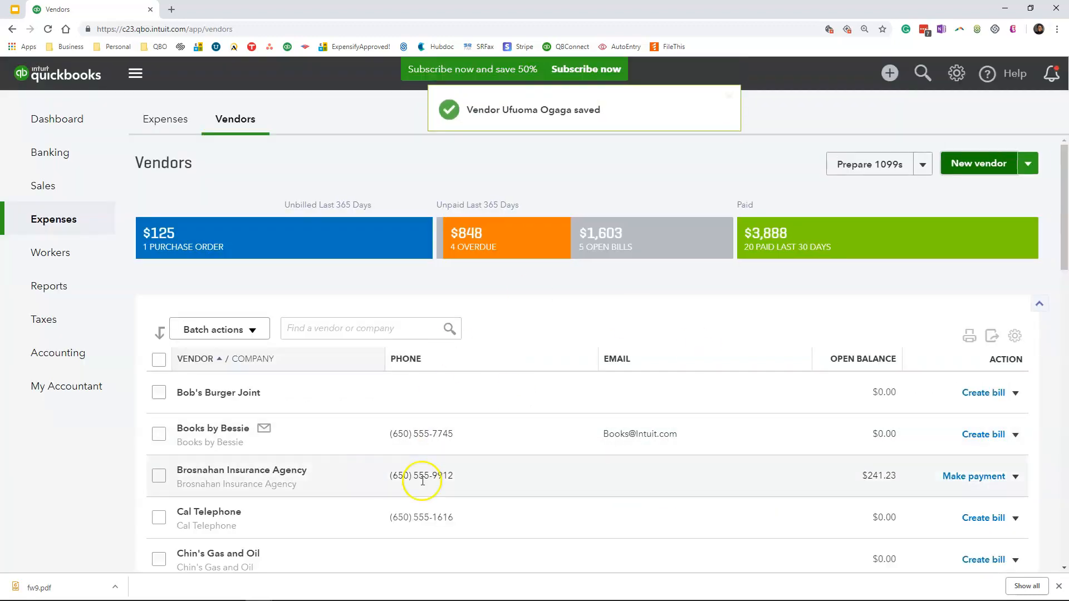
scroll(down, 3)
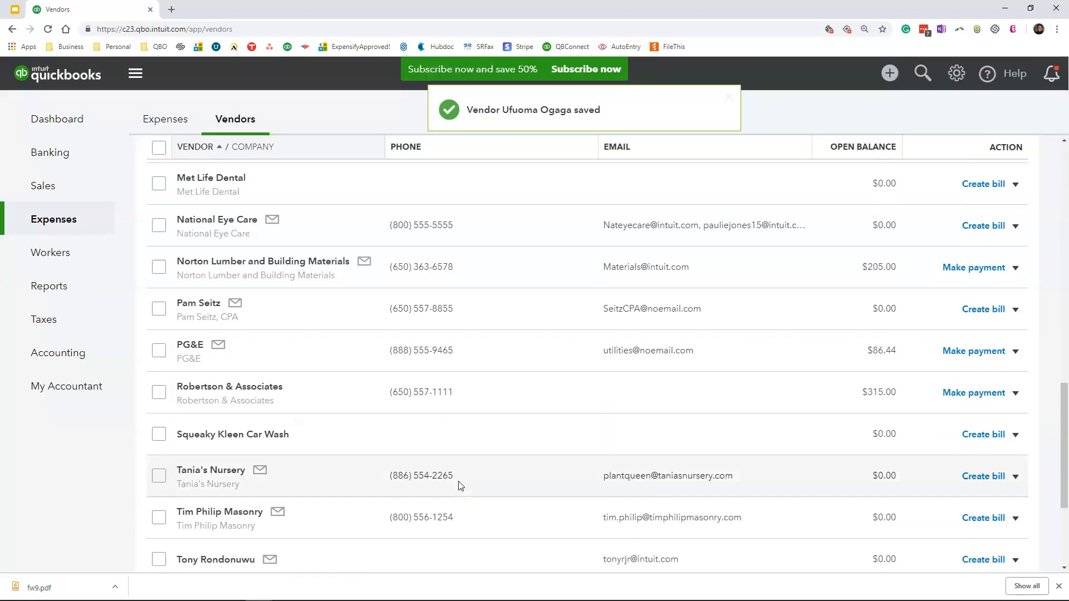
scroll(down, 3)
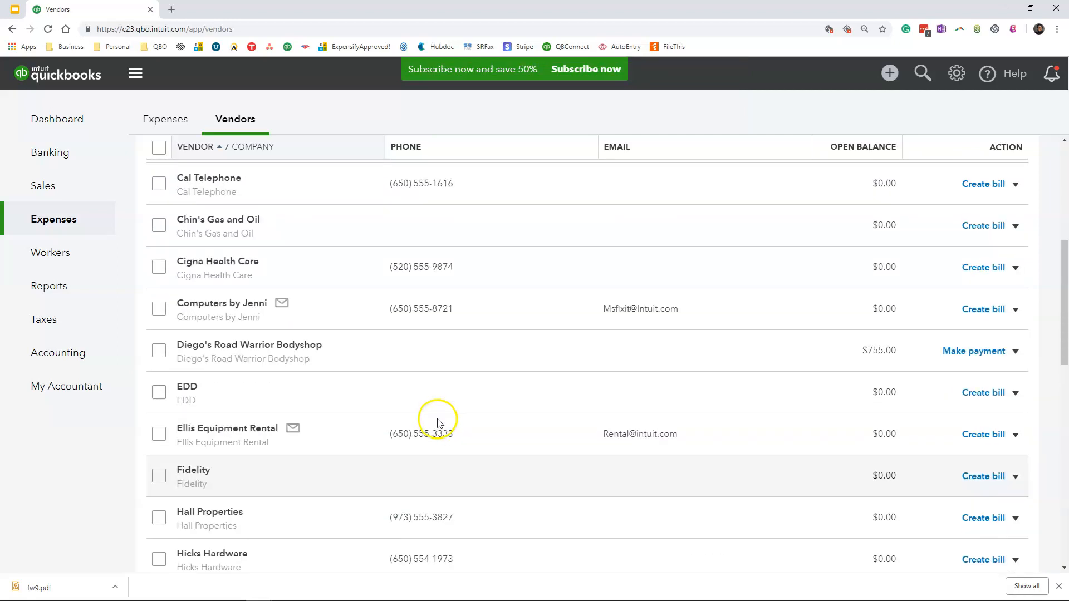
scroll(up, 3)
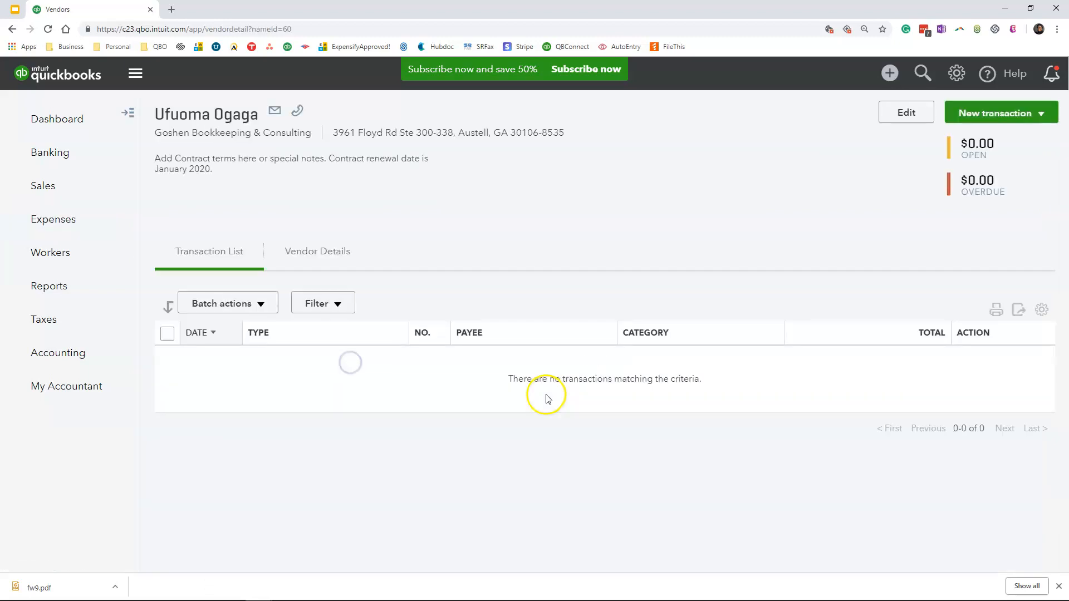
mouse_move(728, 197)
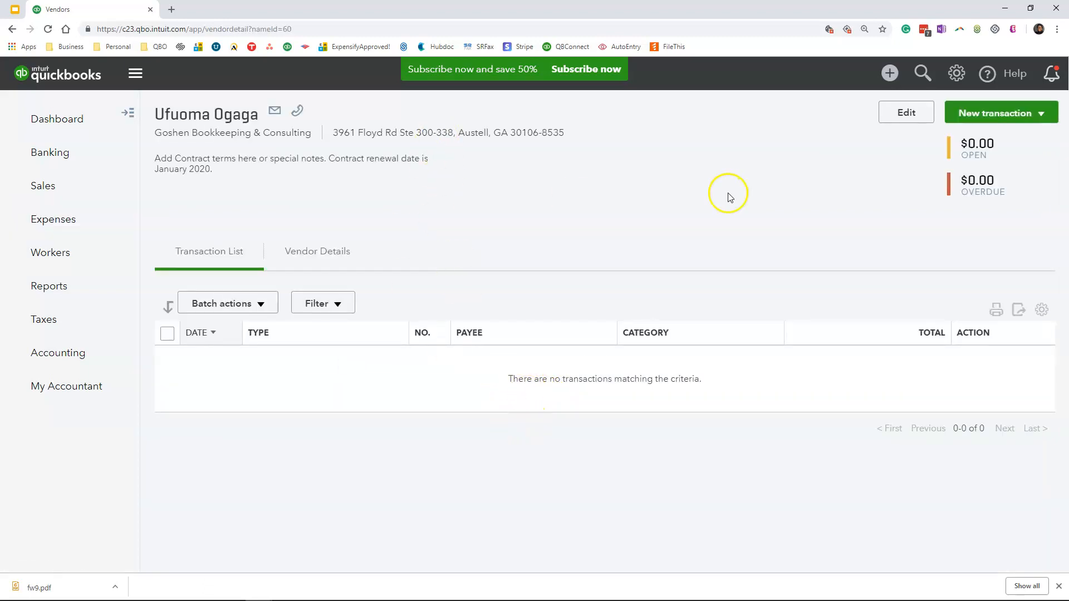
mouse_move(726, 199)
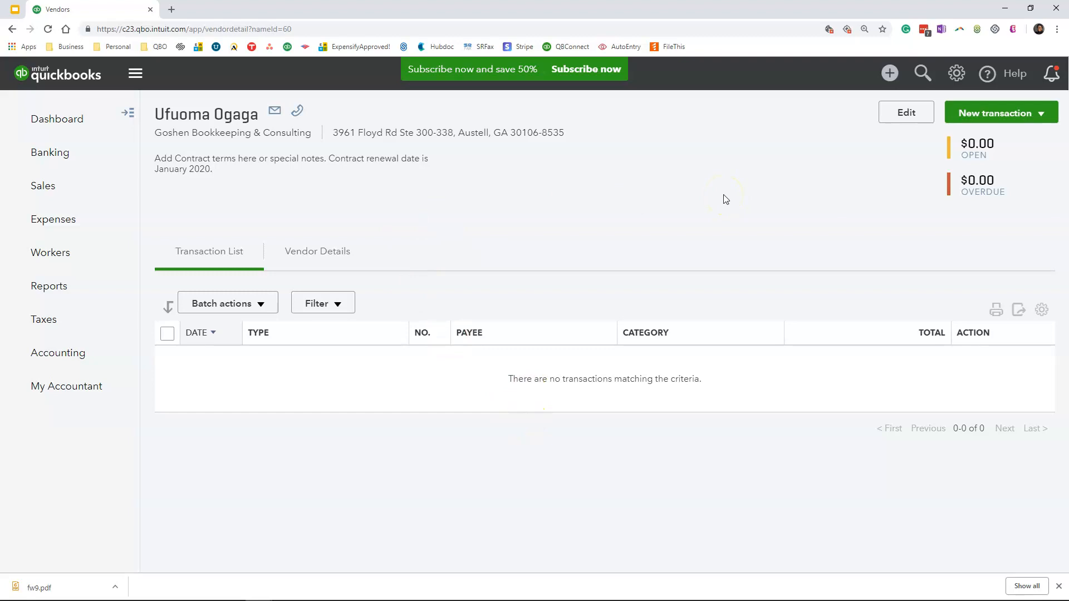